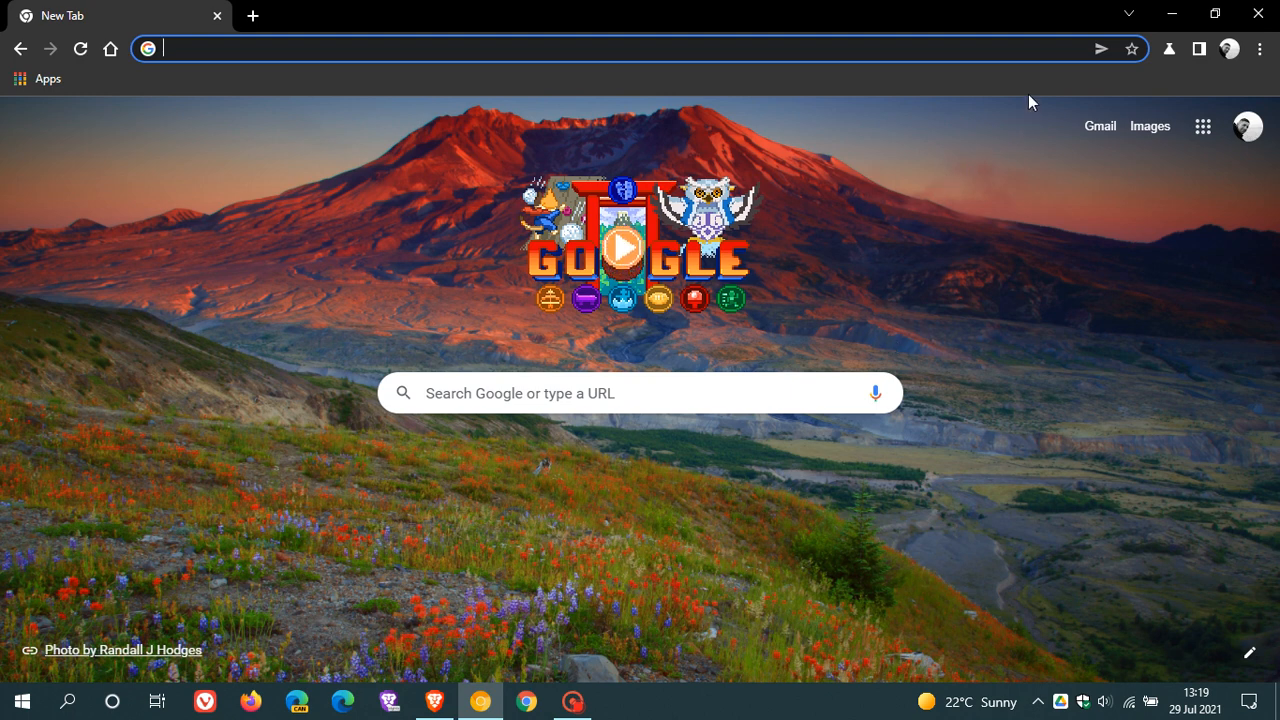
# - Load chrome://flags and scroll down to the Desktop Sharing Hub entries
pyautogui.click(1100, 48)
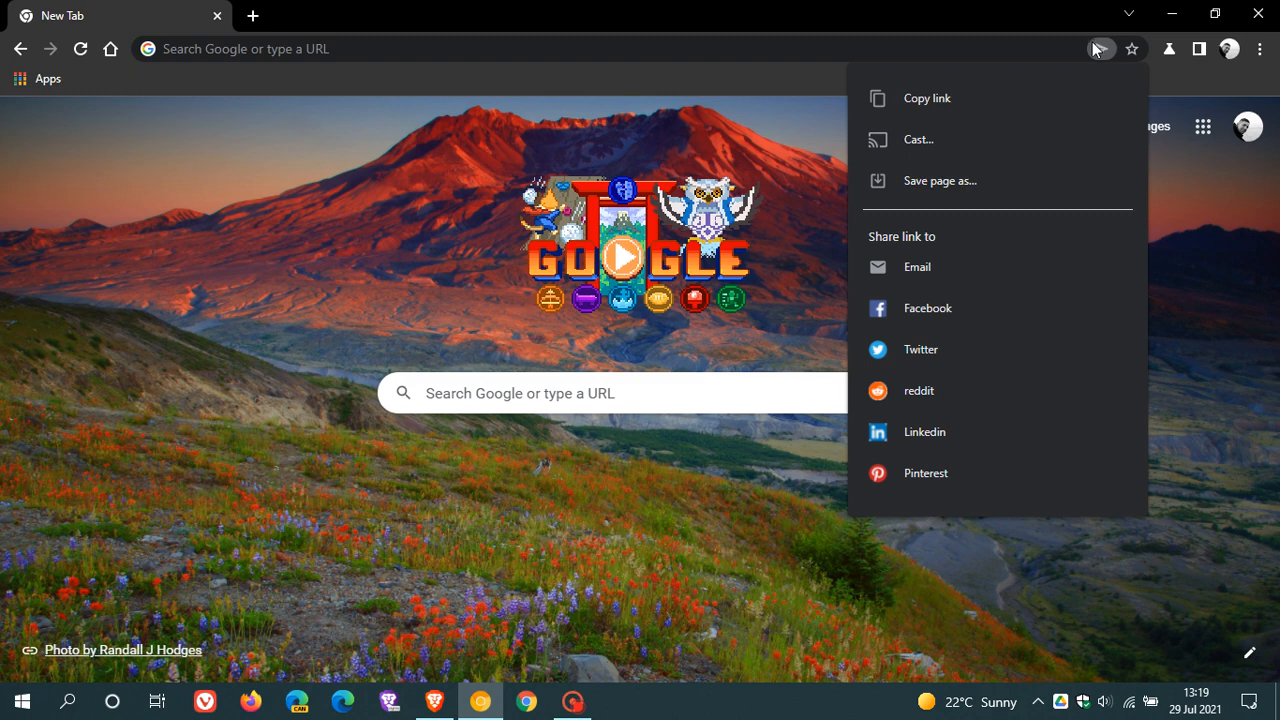
pyautogui.moveTo(992, 208)
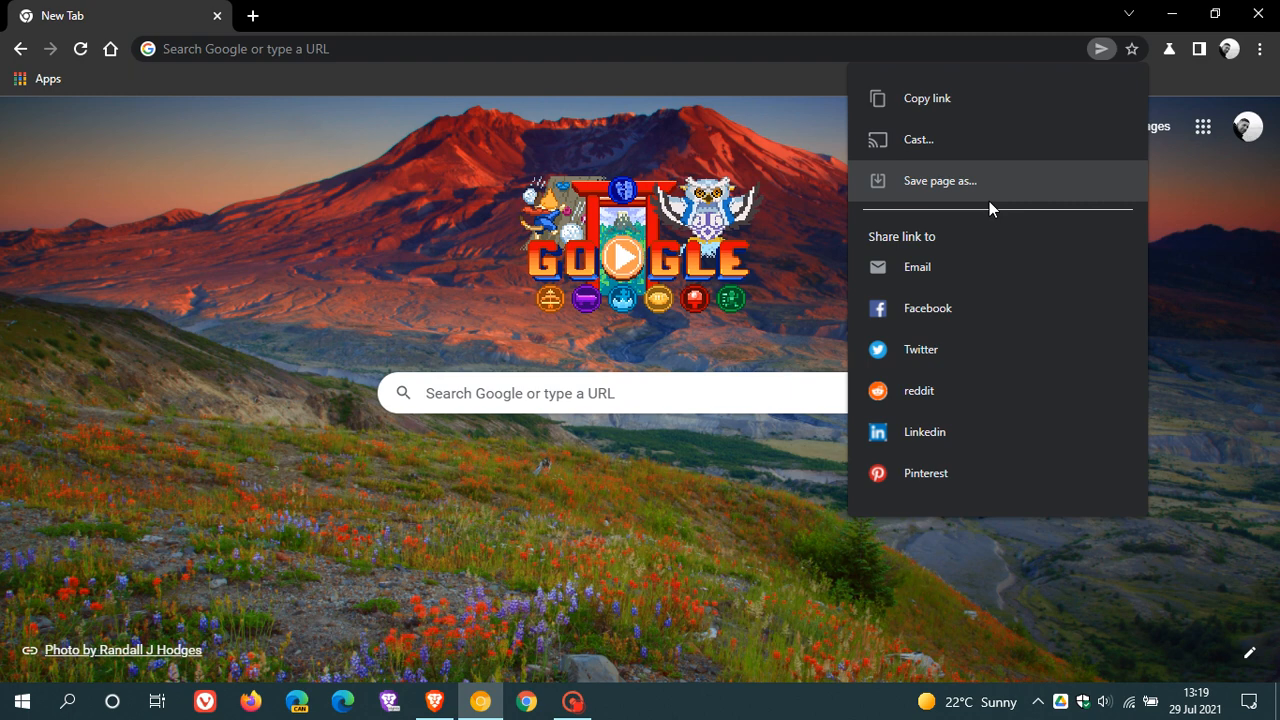
pyautogui.moveTo(998, 188)
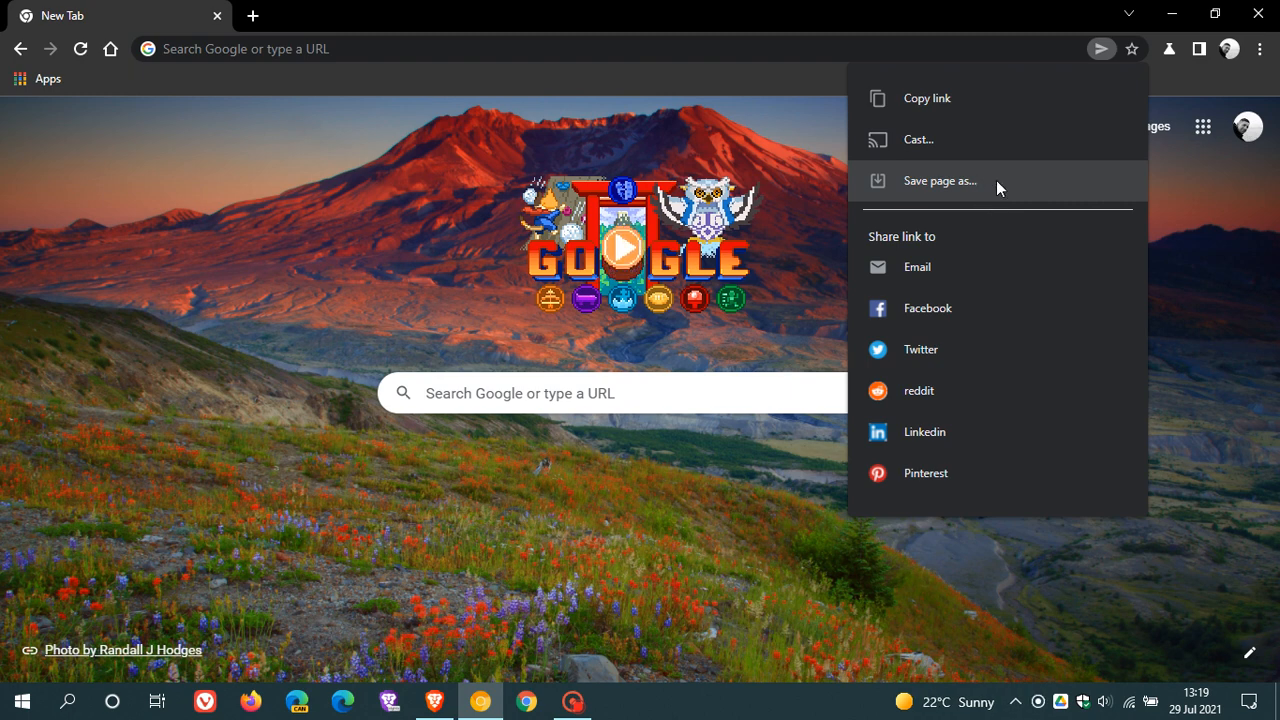
pyautogui.moveTo(1068, 288)
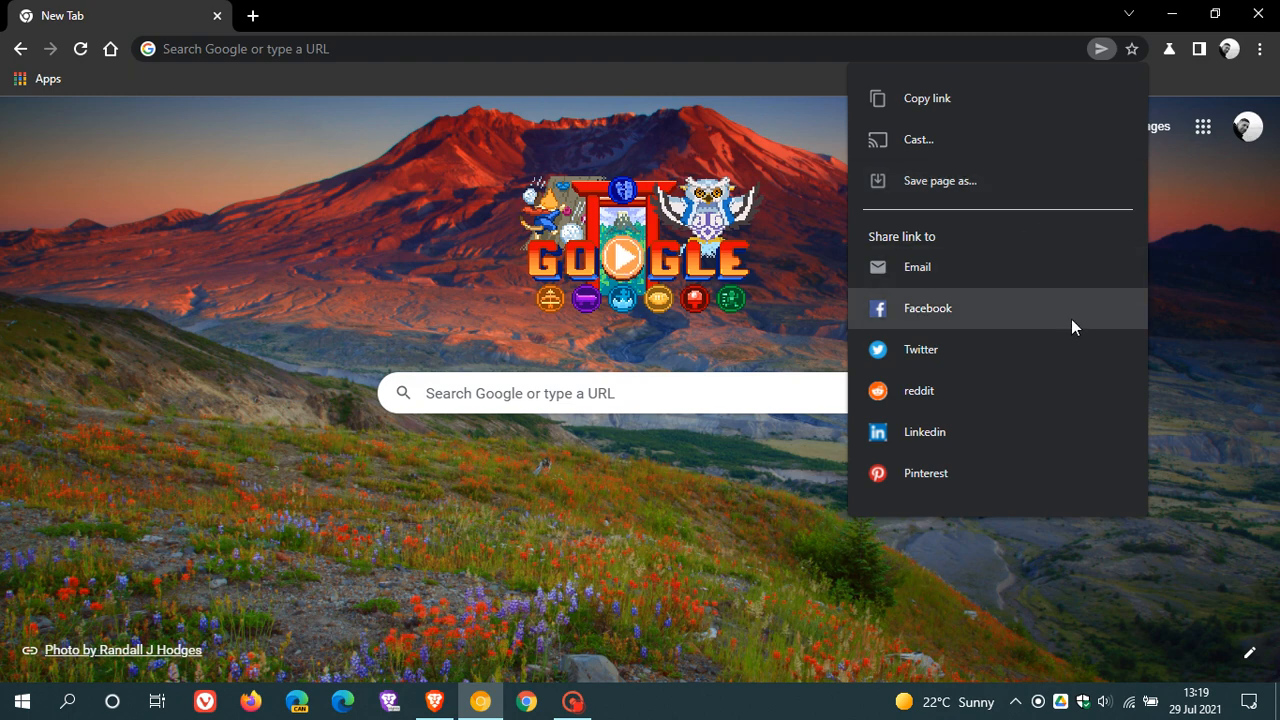
pyautogui.moveTo(1064, 316)
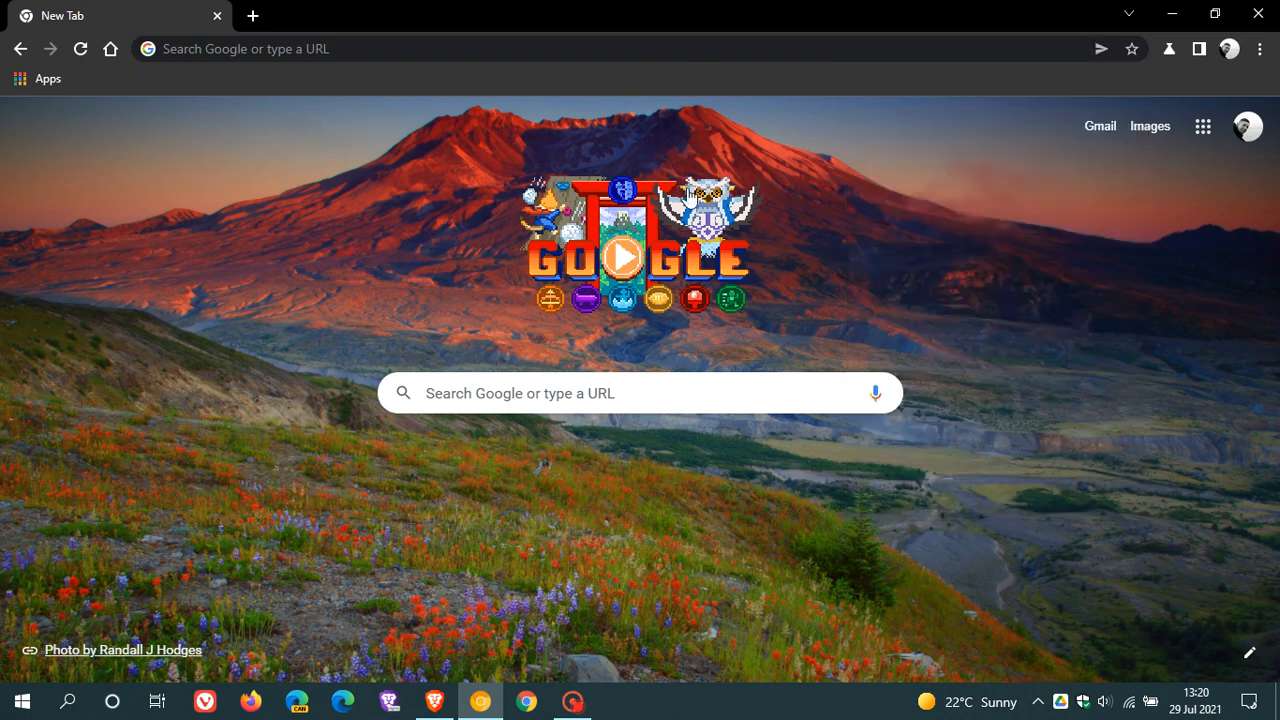
pyautogui.moveTo(828, 248)
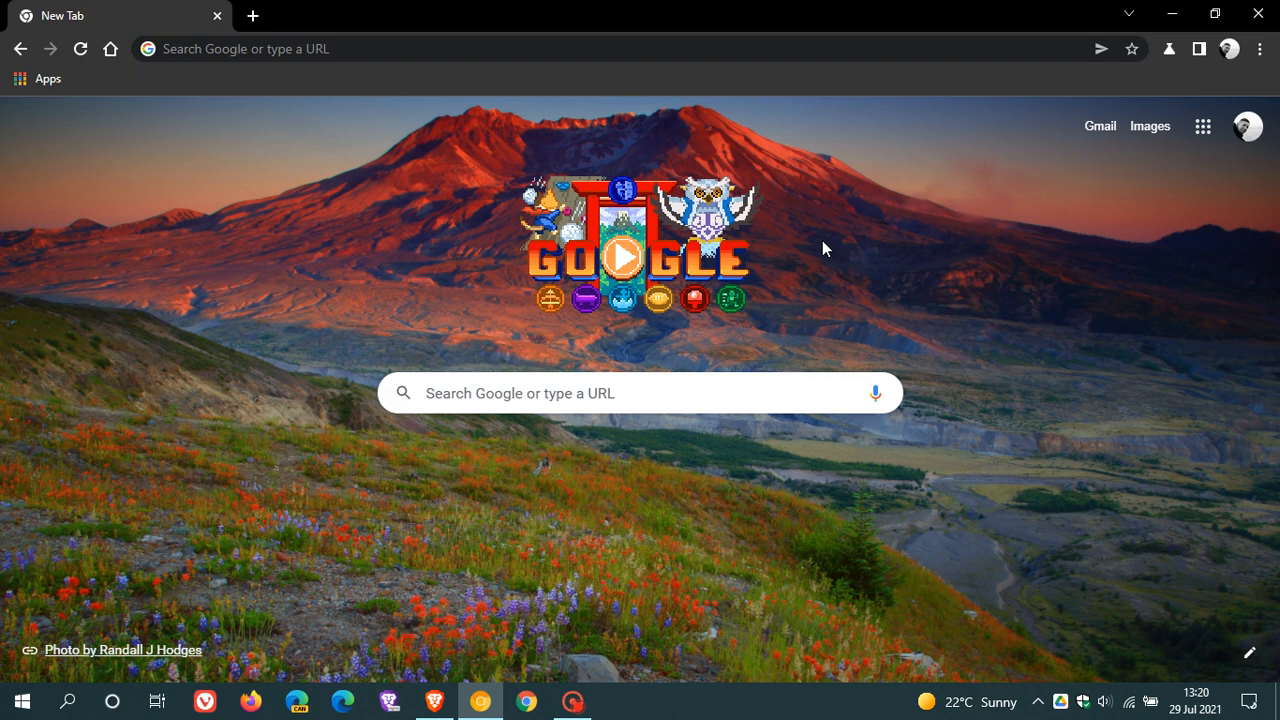
pyautogui.moveTo(842, 230)
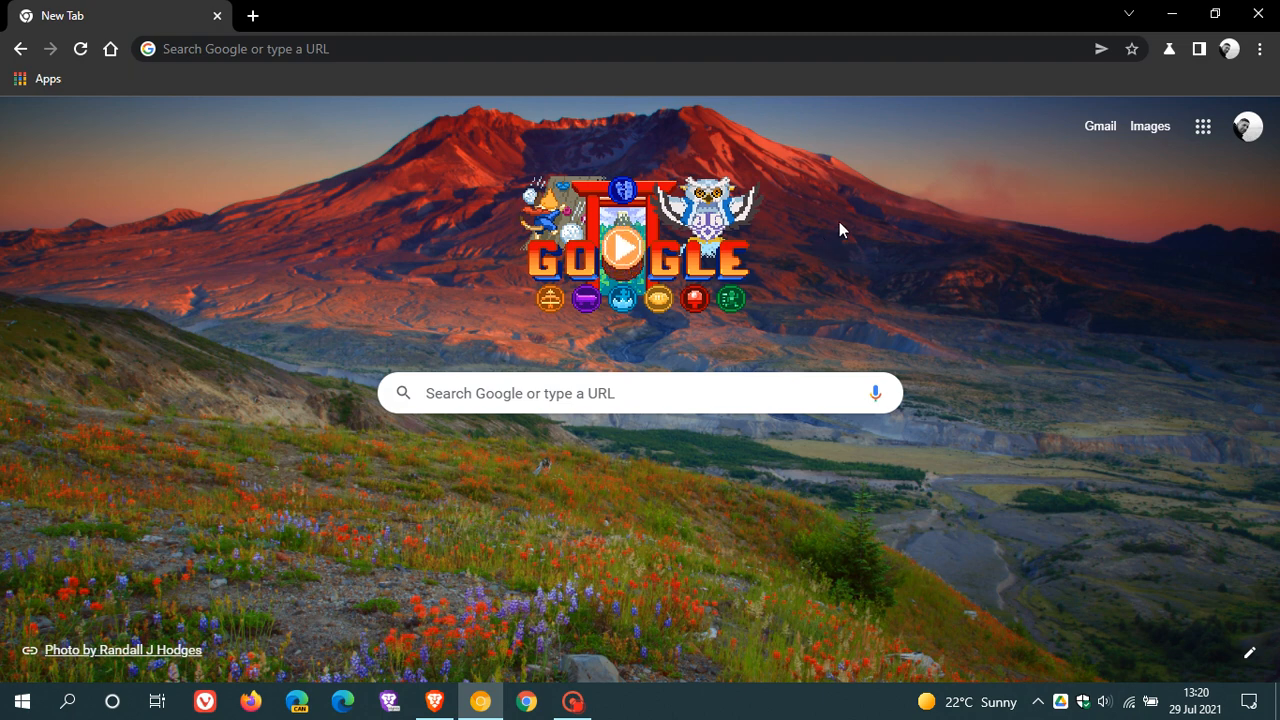
pyautogui.moveTo(862, 210)
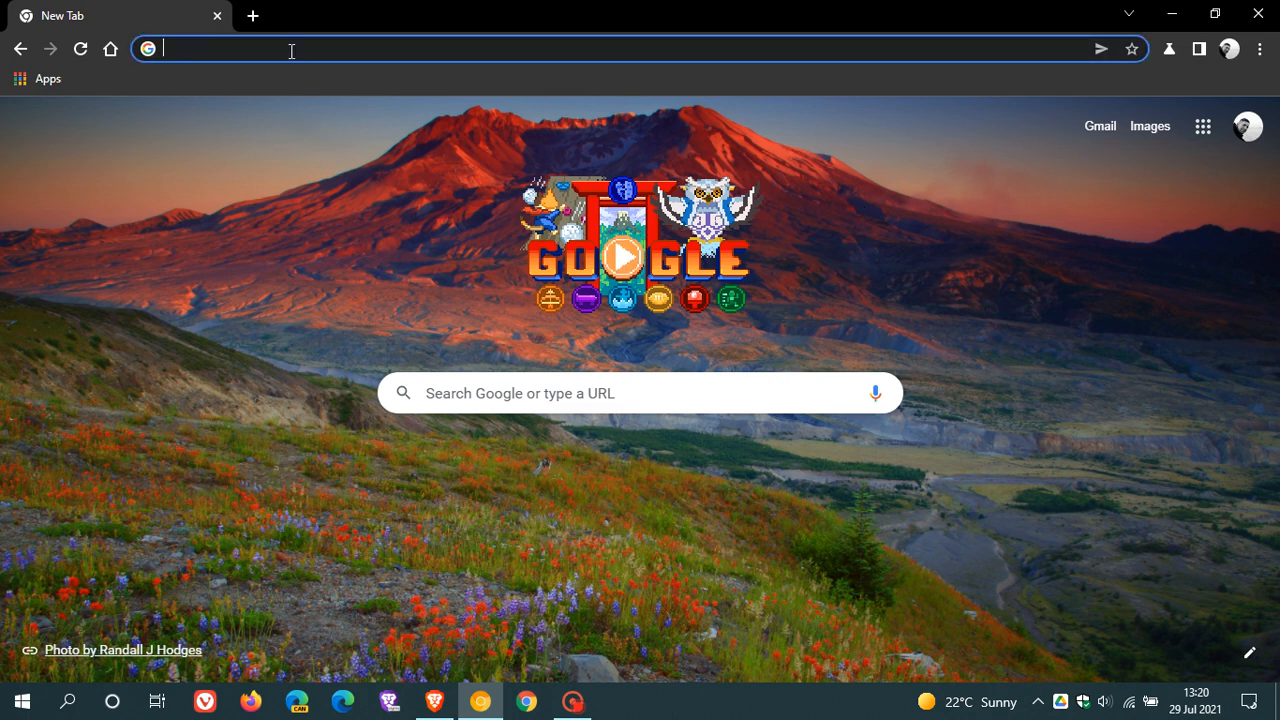
pyautogui.moveTo(300, 280)
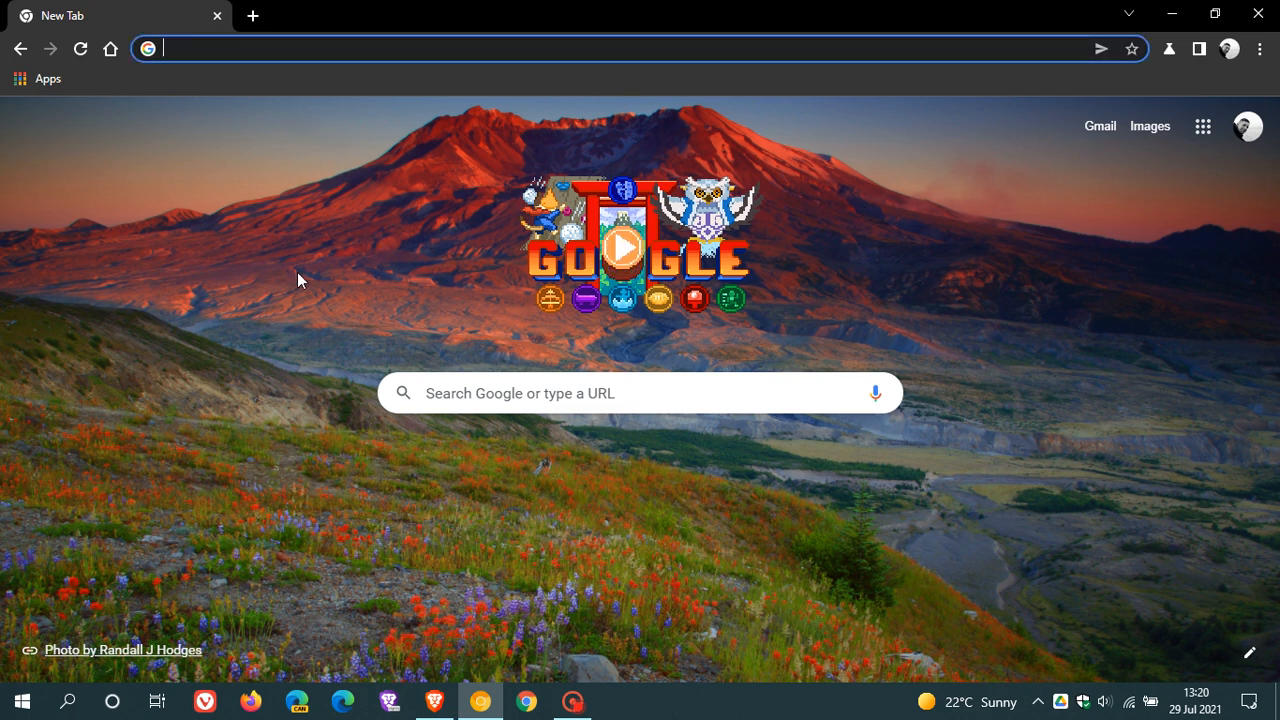
pyautogui.write('cf')
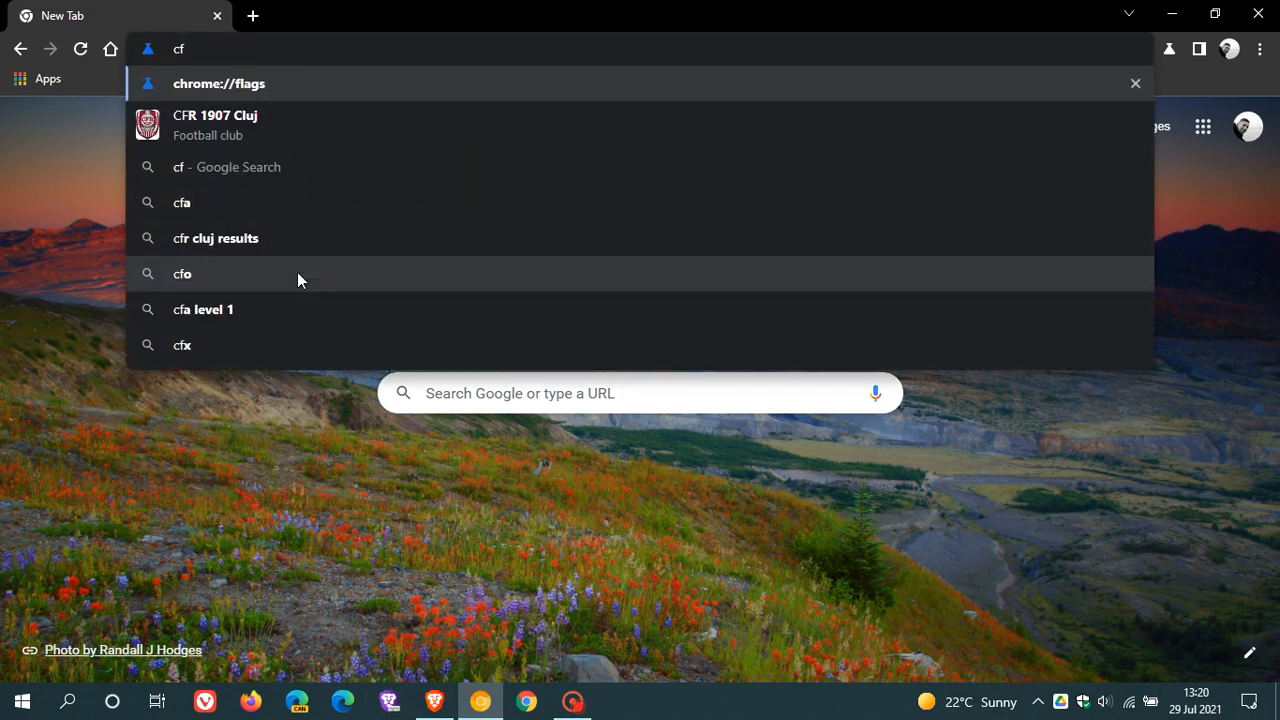
pyautogui.click(218, 84)
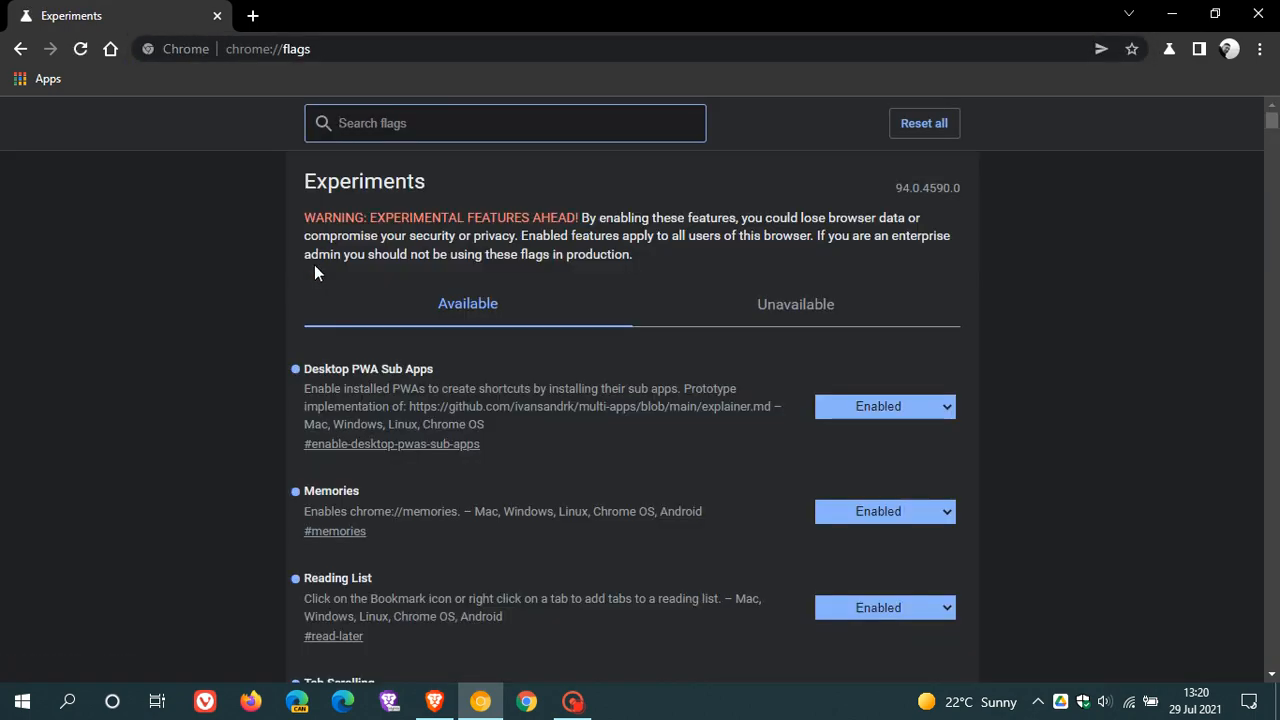
pyautogui.moveTo(260, 76)
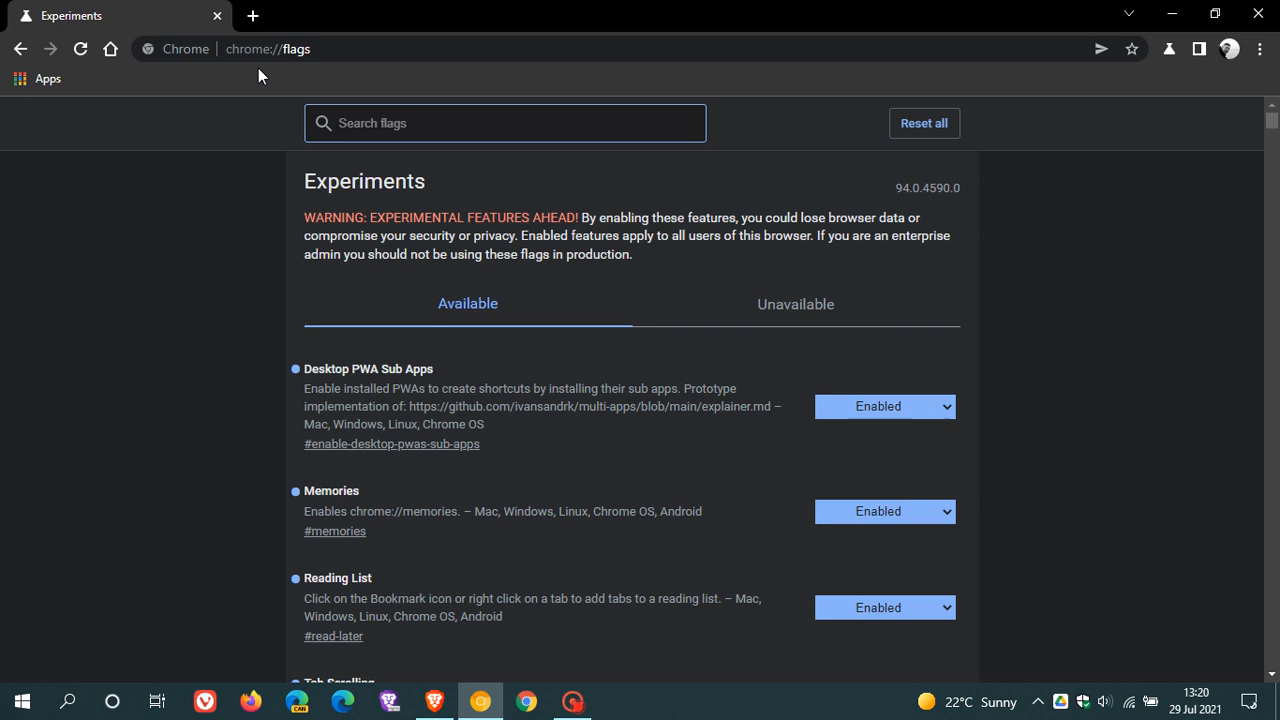
pyautogui.moveTo(1076, 412)
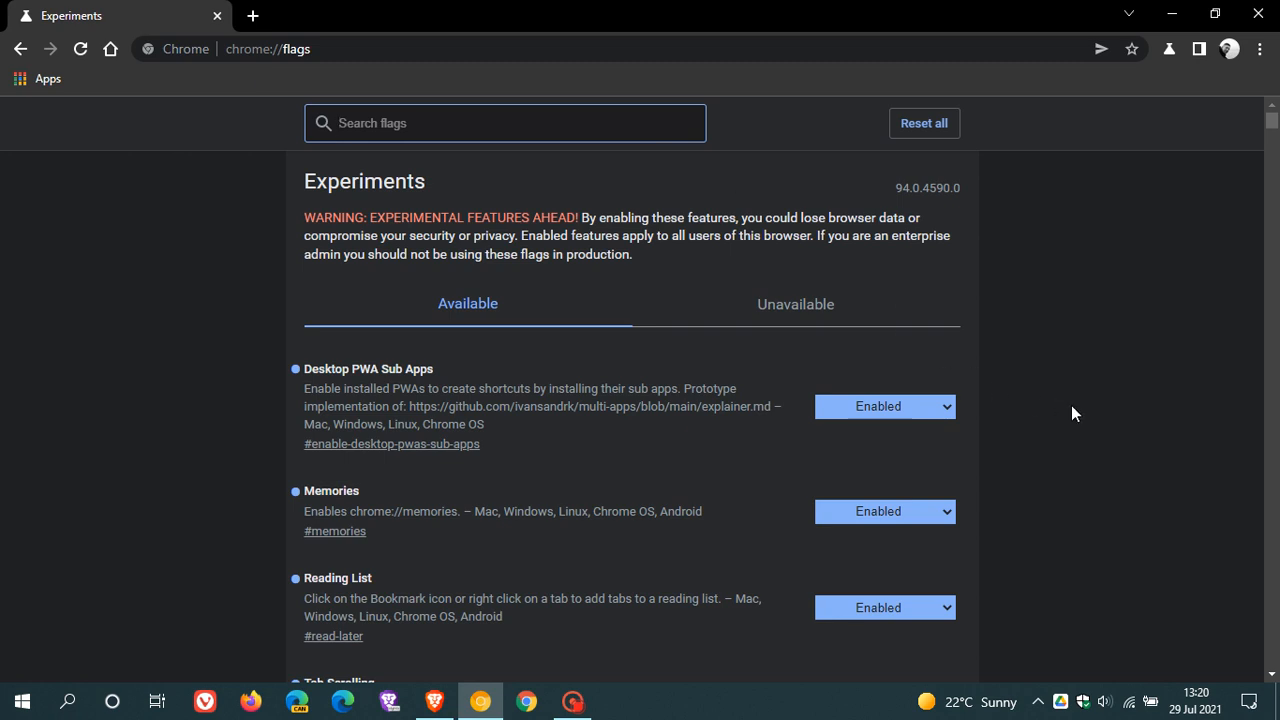
pyautogui.scroll(-3)
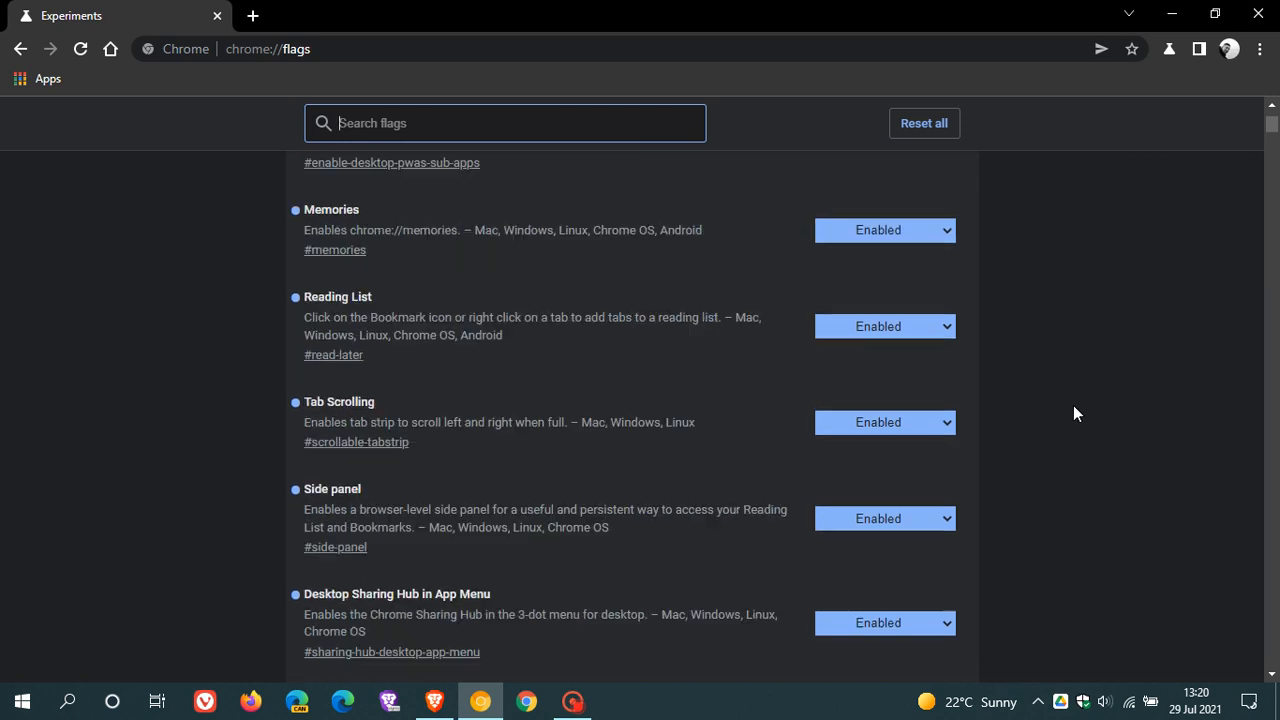
pyautogui.scroll(-3)
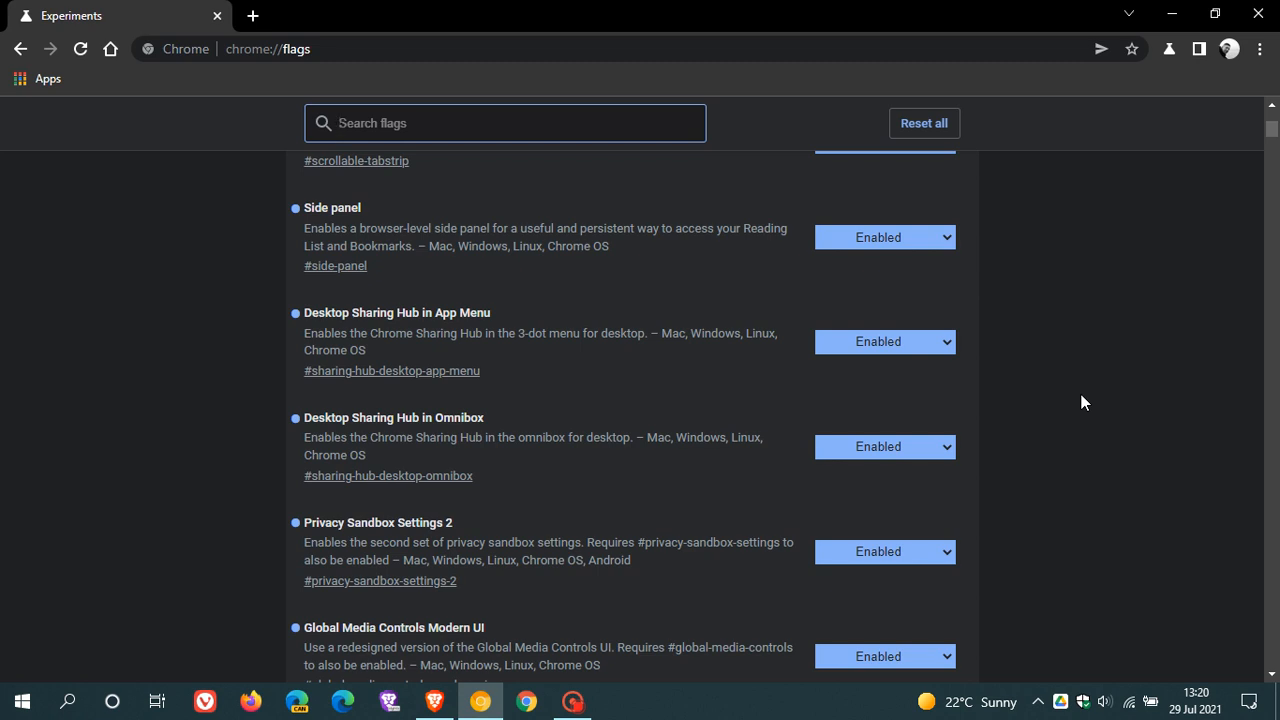
pyautogui.moveTo(820, 388)
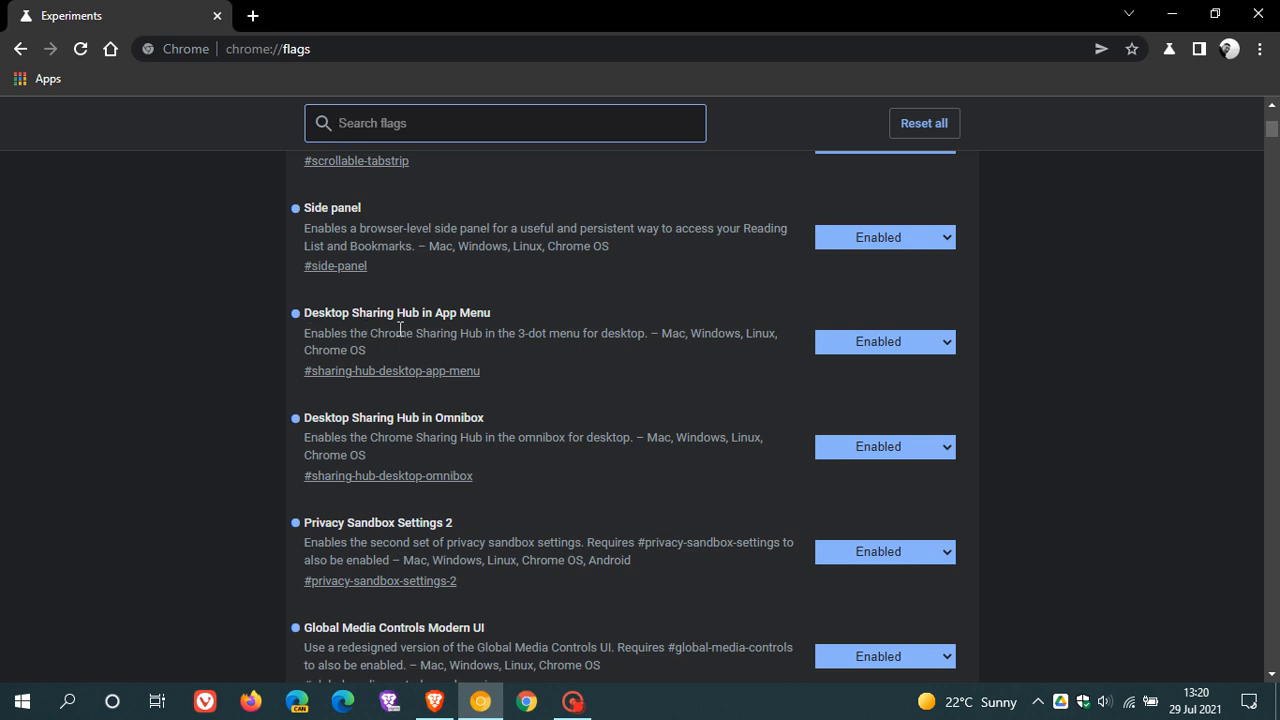
pyautogui.moveTo(324, 432)
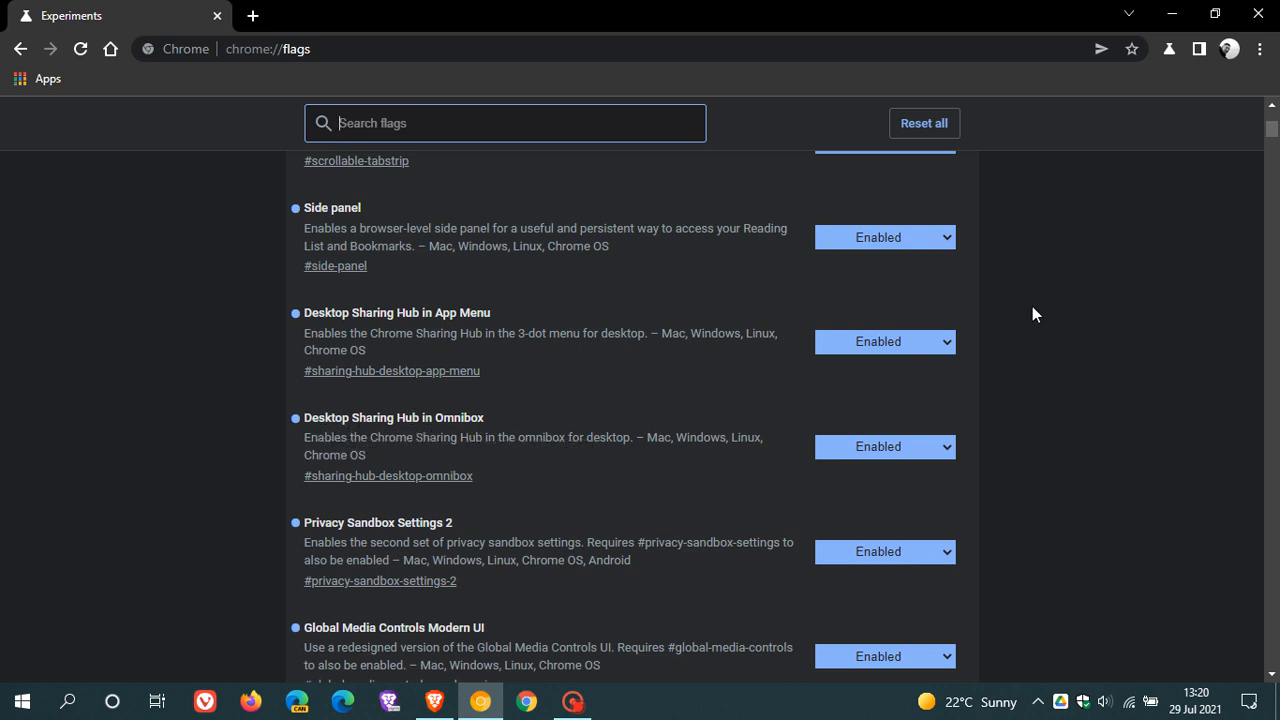
# - Show the main menu's Share entry, which still lacks a Screenshot choice
pyautogui.click(1100, 48)
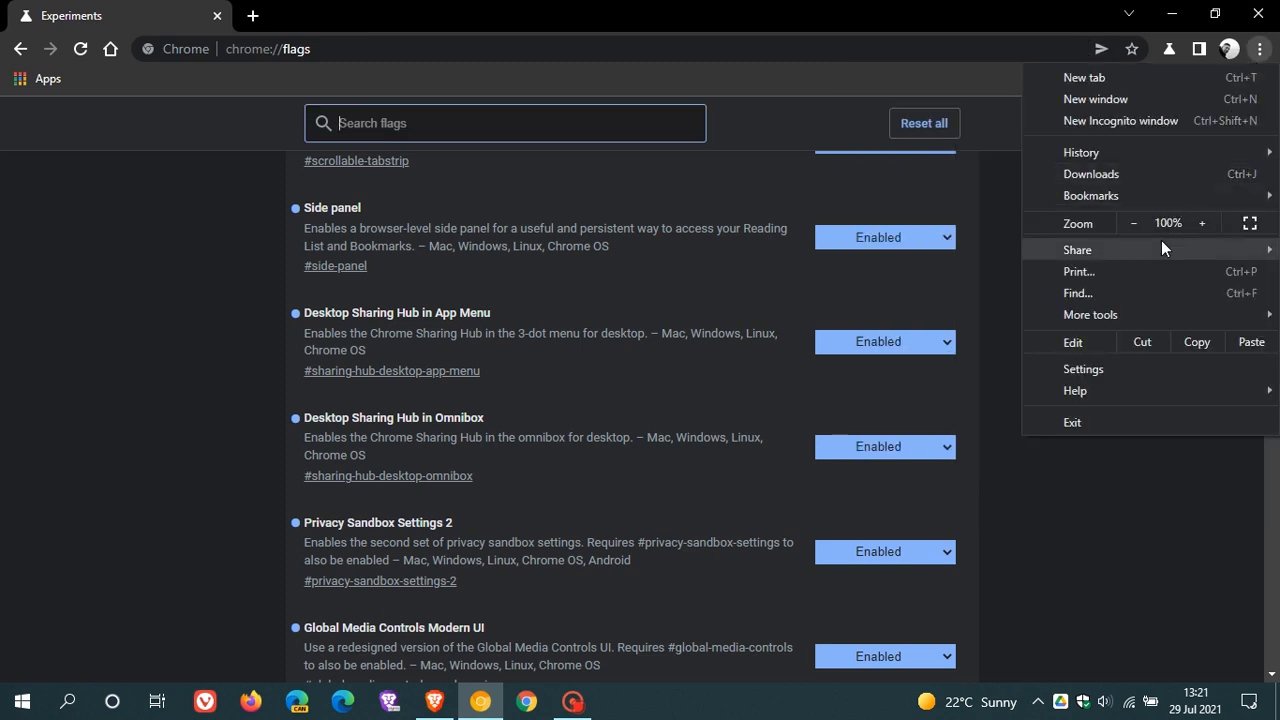
pyautogui.moveTo(1172, 564)
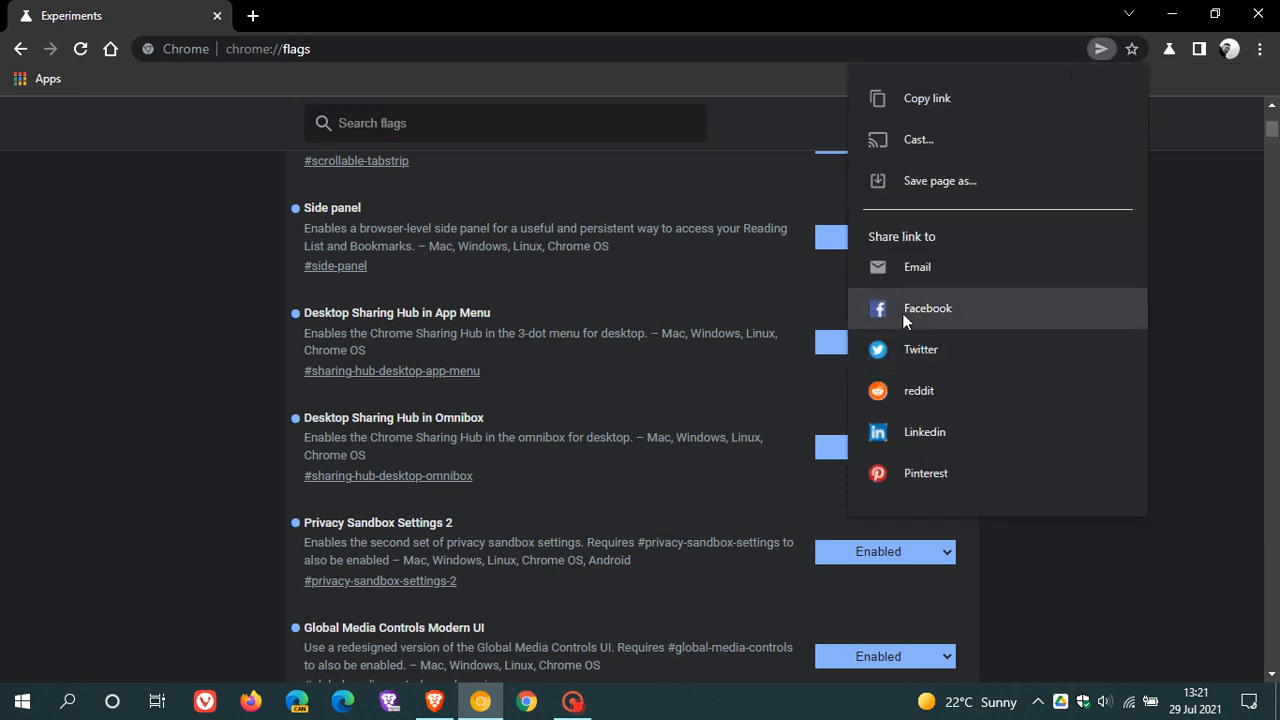
pyautogui.moveTo(984, 390)
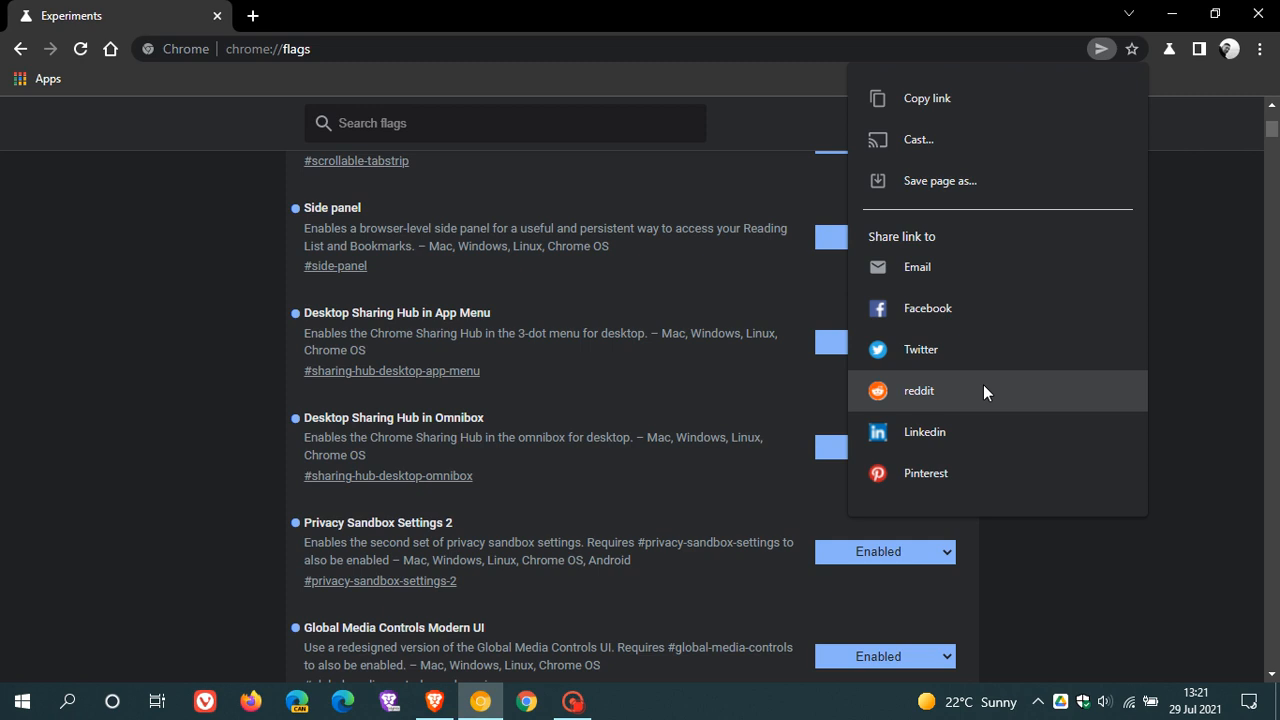
pyautogui.moveTo(1052, 376)
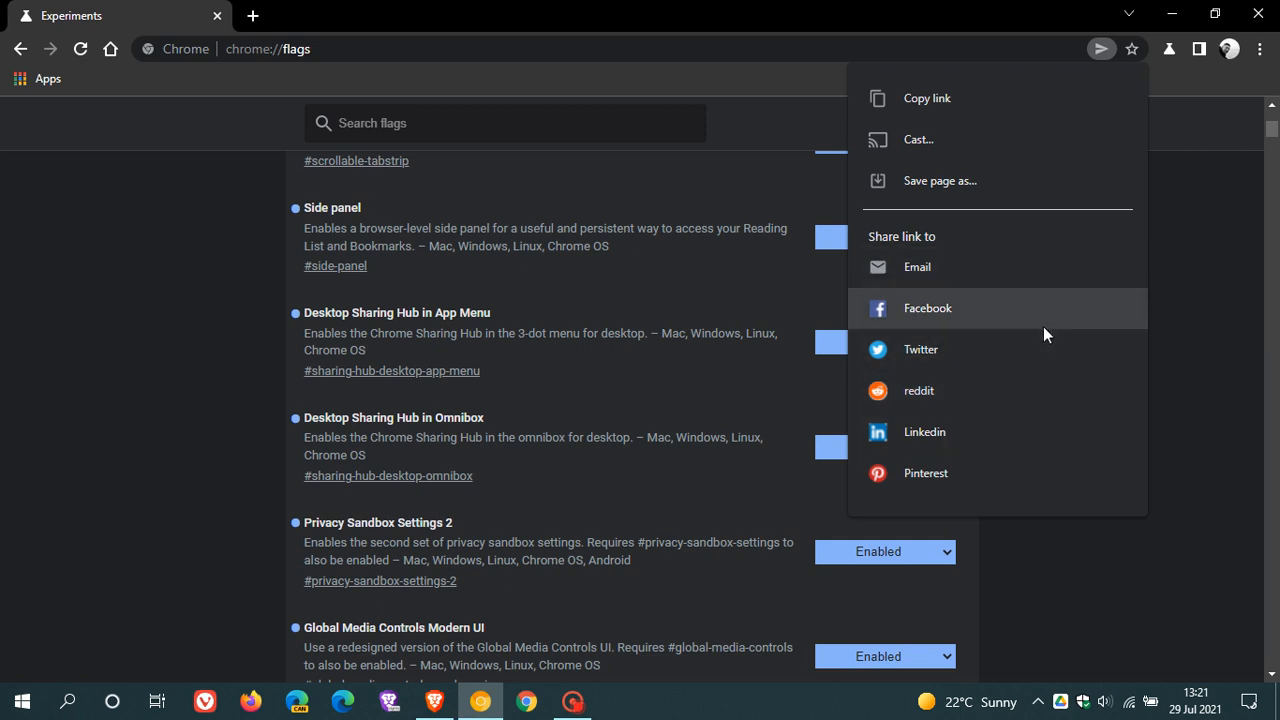
pyautogui.moveTo(500, 168)
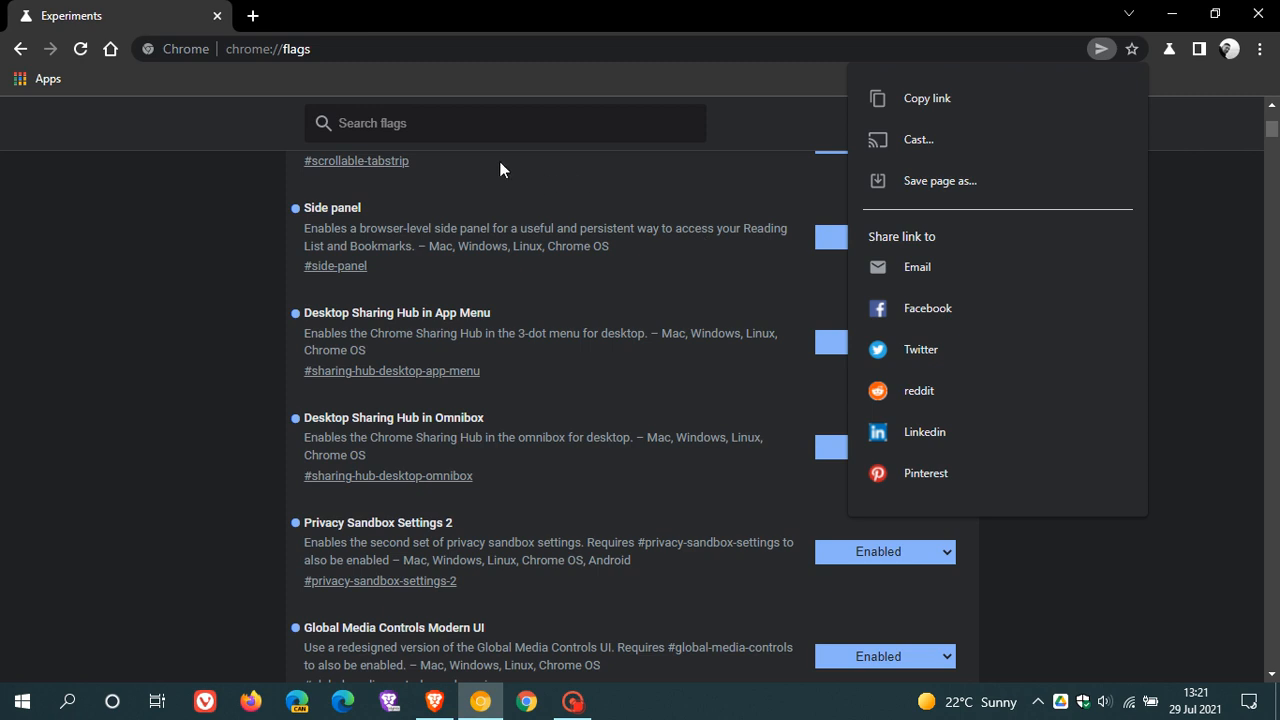
# - Search the flags for 'screens' and set Desktop Screenshots to Enabled, relaunching Chrome
pyautogui.click(504, 124)
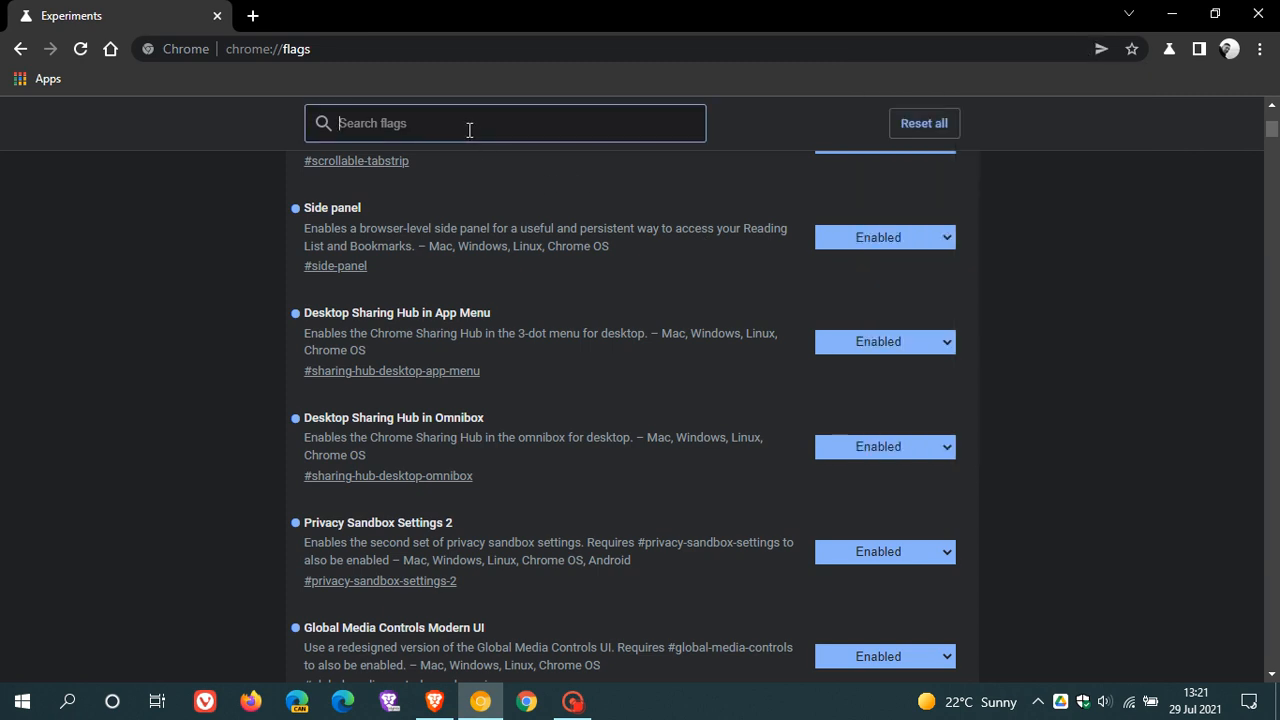
pyautogui.write('screens')
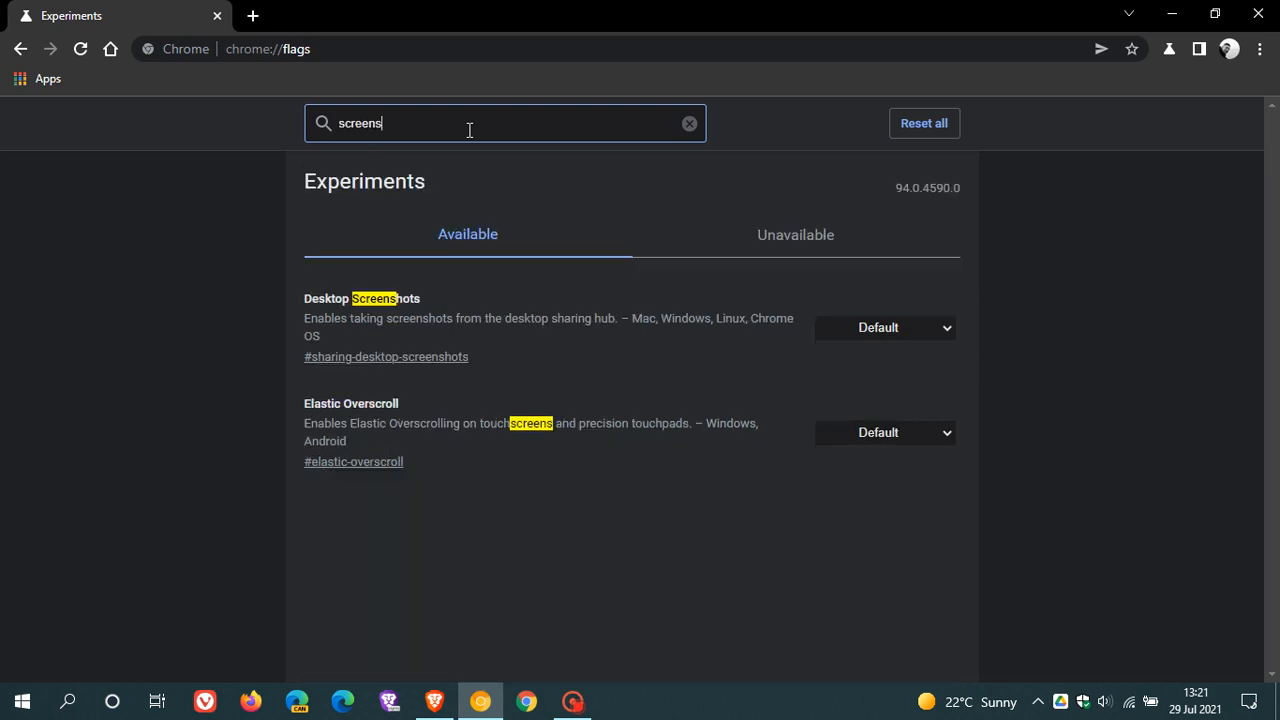
pyautogui.moveTo(376, 320)
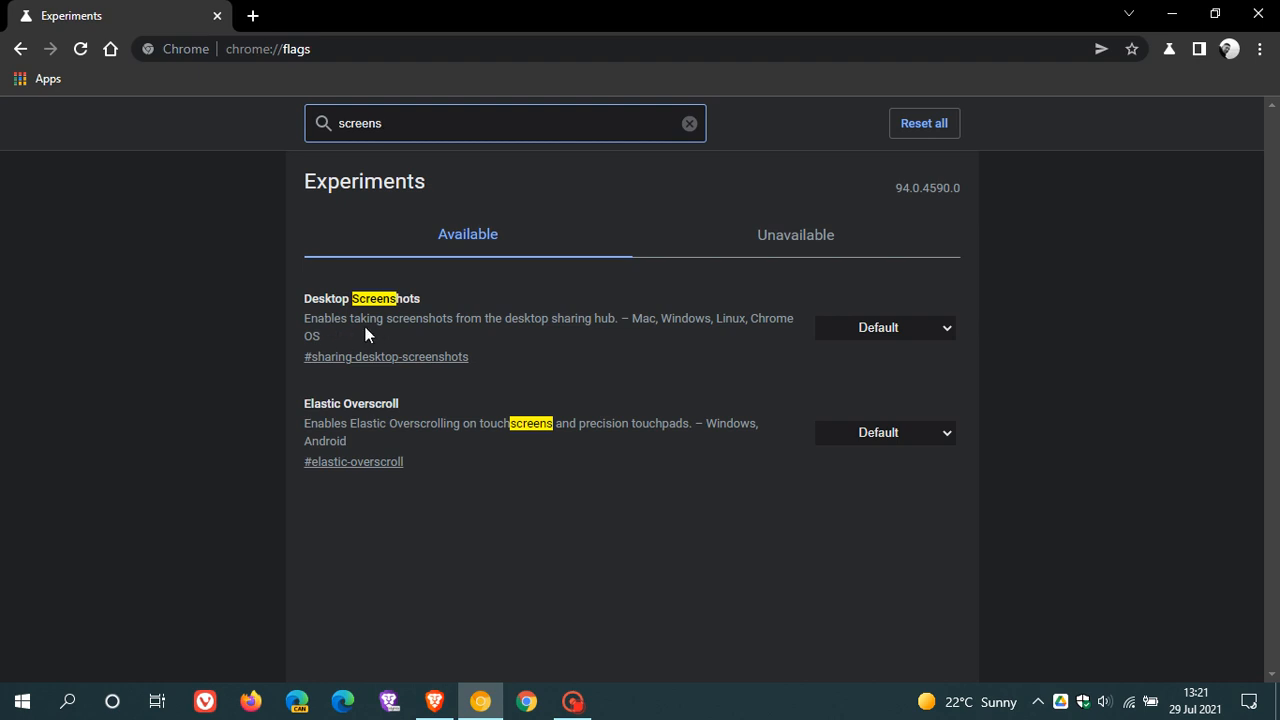
pyautogui.moveTo(568, 360)
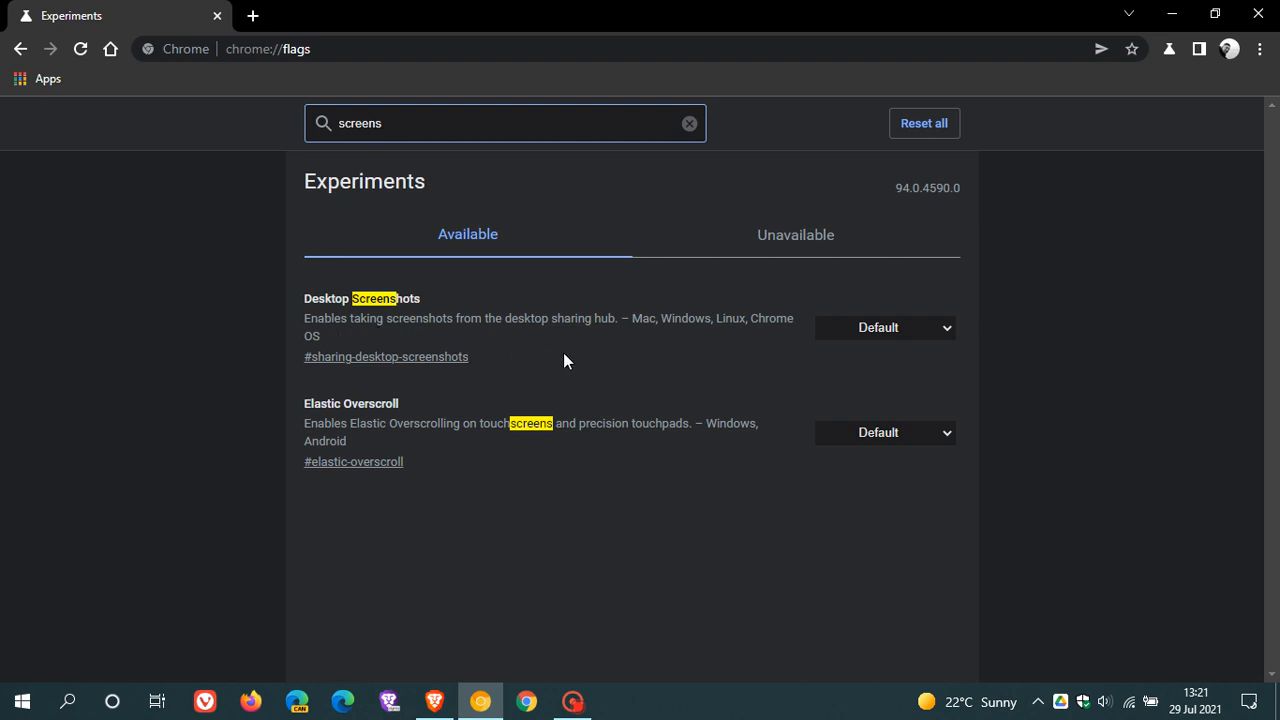
pyautogui.moveTo(652, 348)
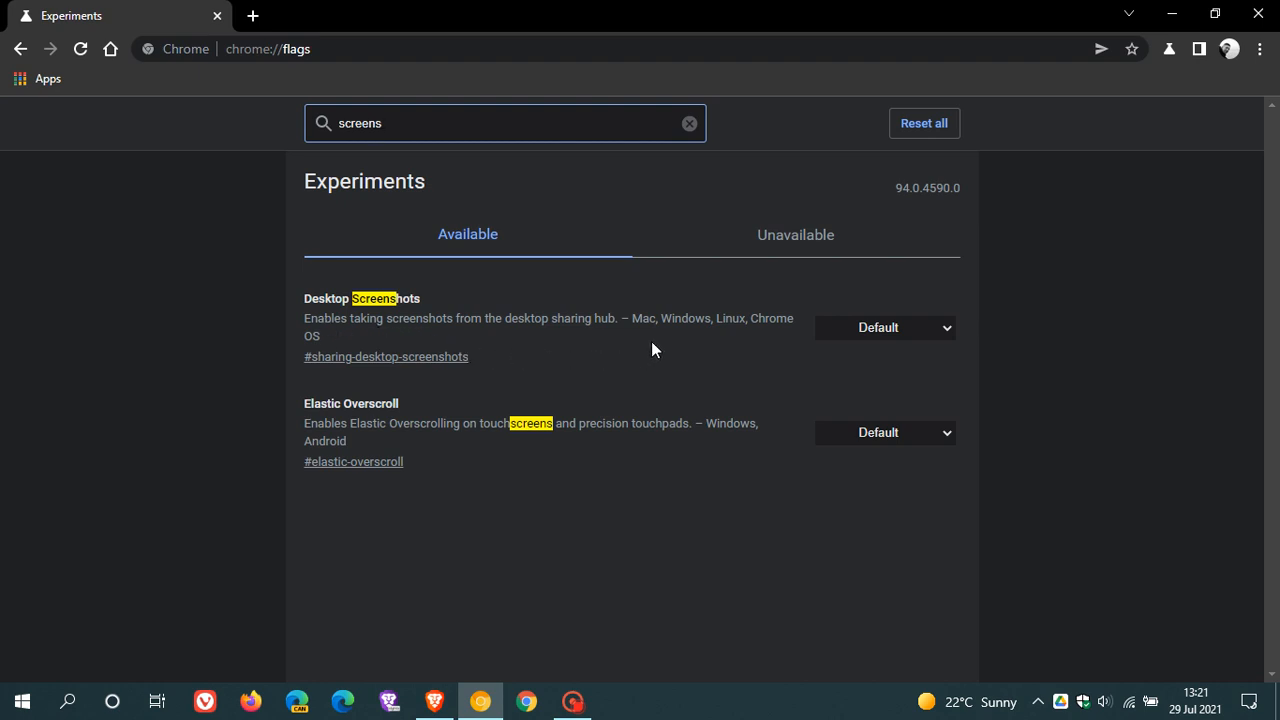
pyautogui.moveTo(348, 342)
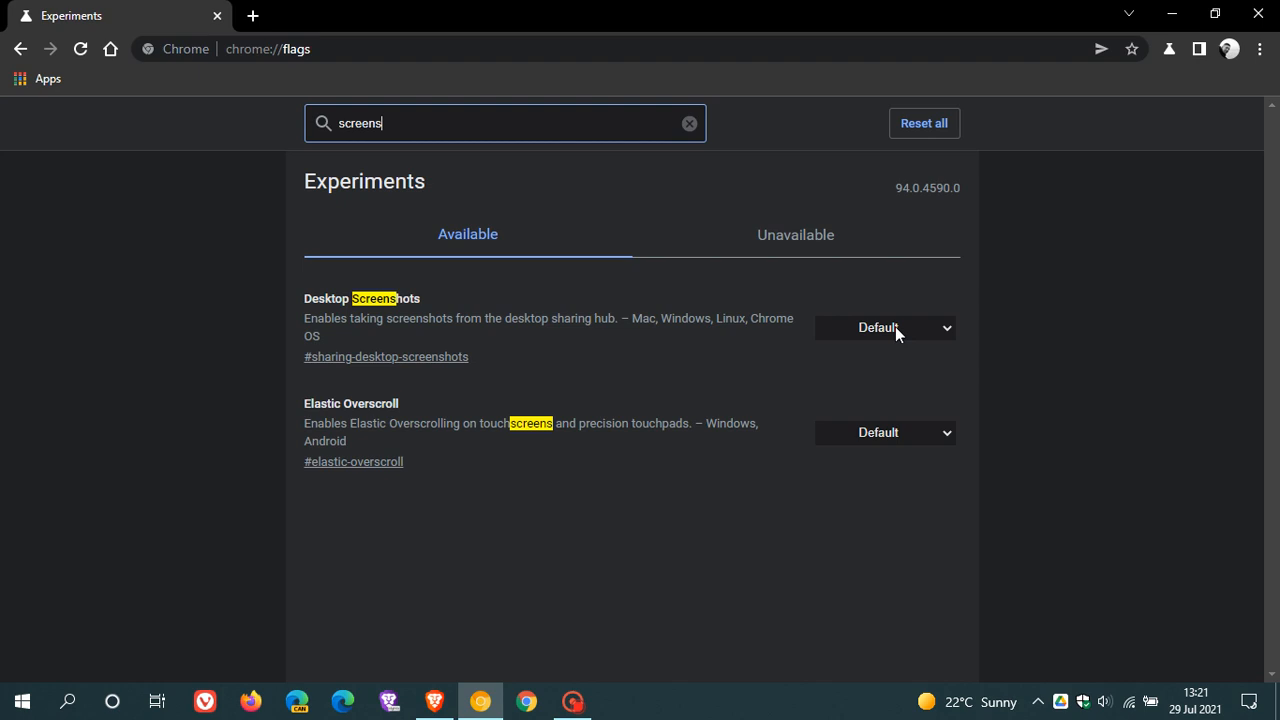
pyautogui.click(884, 328)
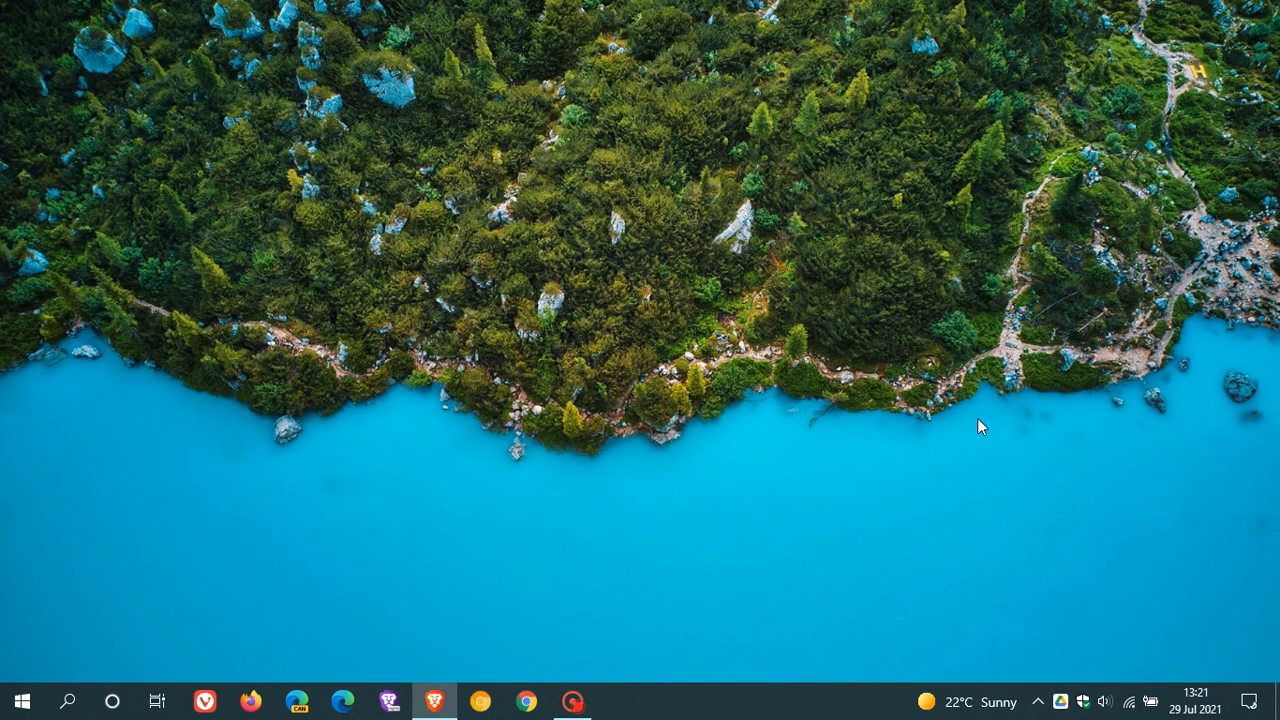
# - Reopen Chrome Canary so the share menu now offers the Screenshot option
pyautogui.click(480, 700)
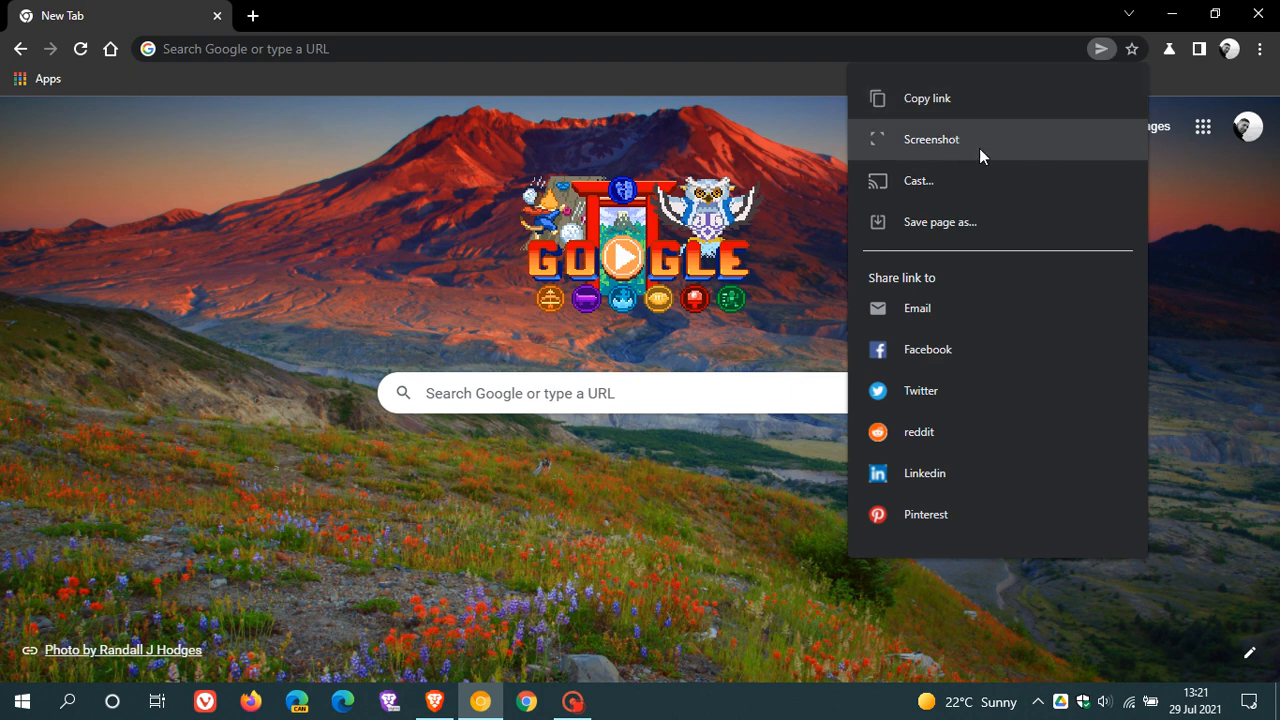
pyautogui.moveTo(956, 148)
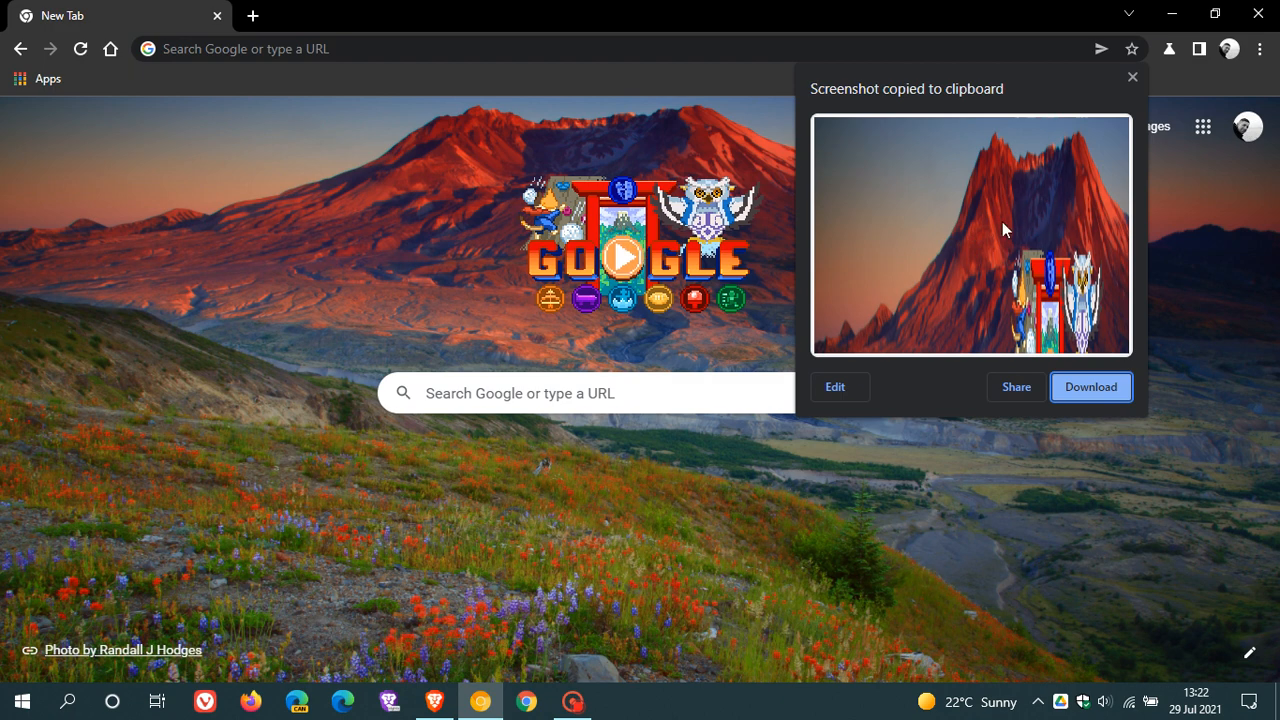
pyautogui.moveTo(984, 268)
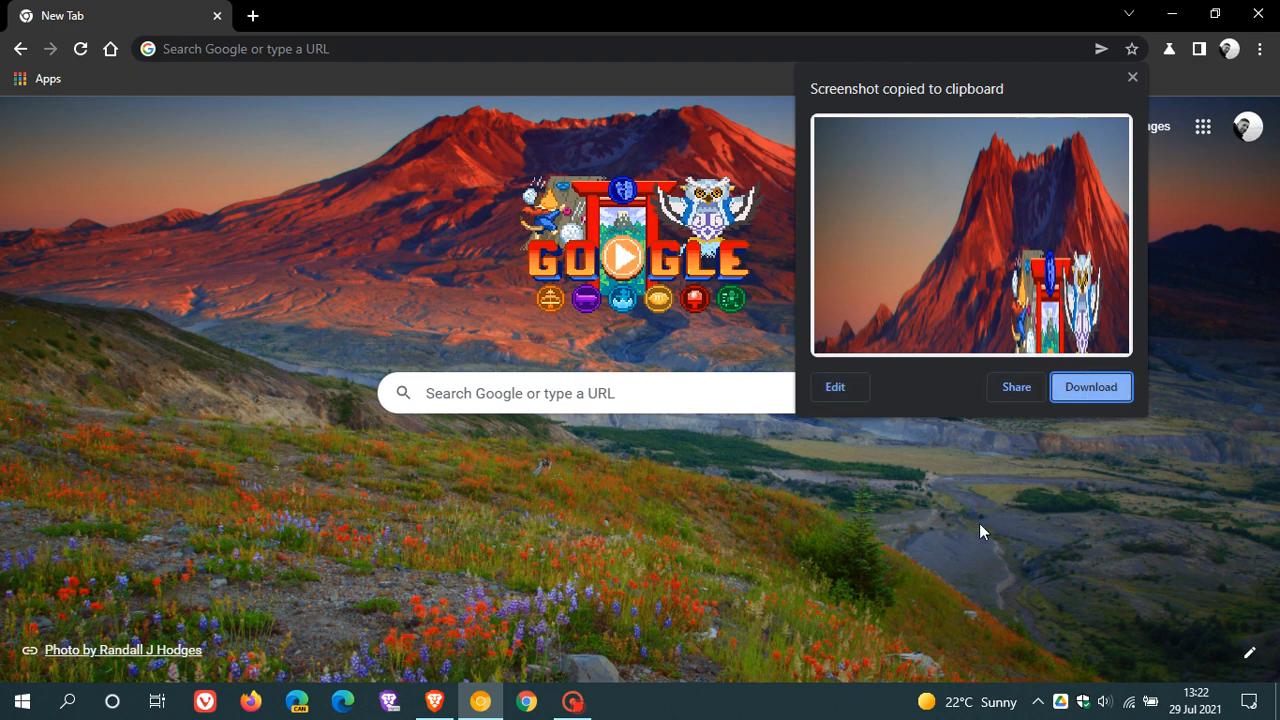
pyautogui.moveTo(974, 524)
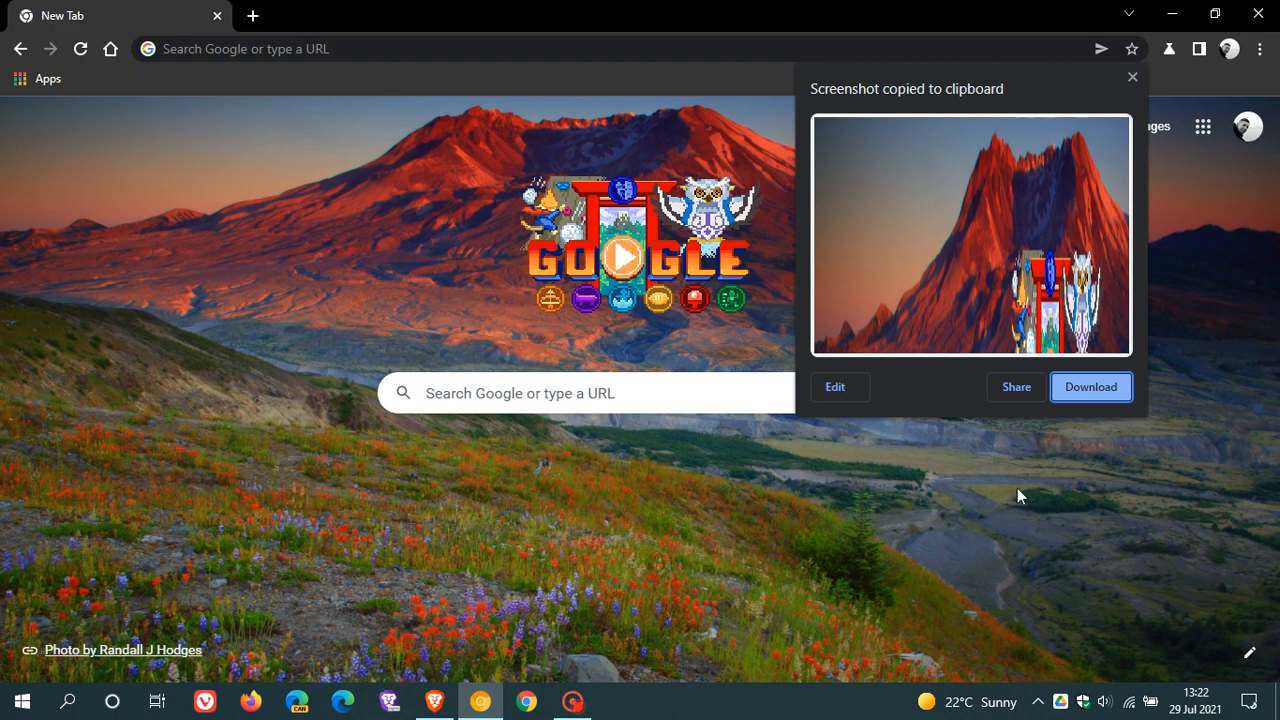
# - Dismiss the first preview, capture the search box region to the clipboard and share it
pyautogui.click(1132, 76)
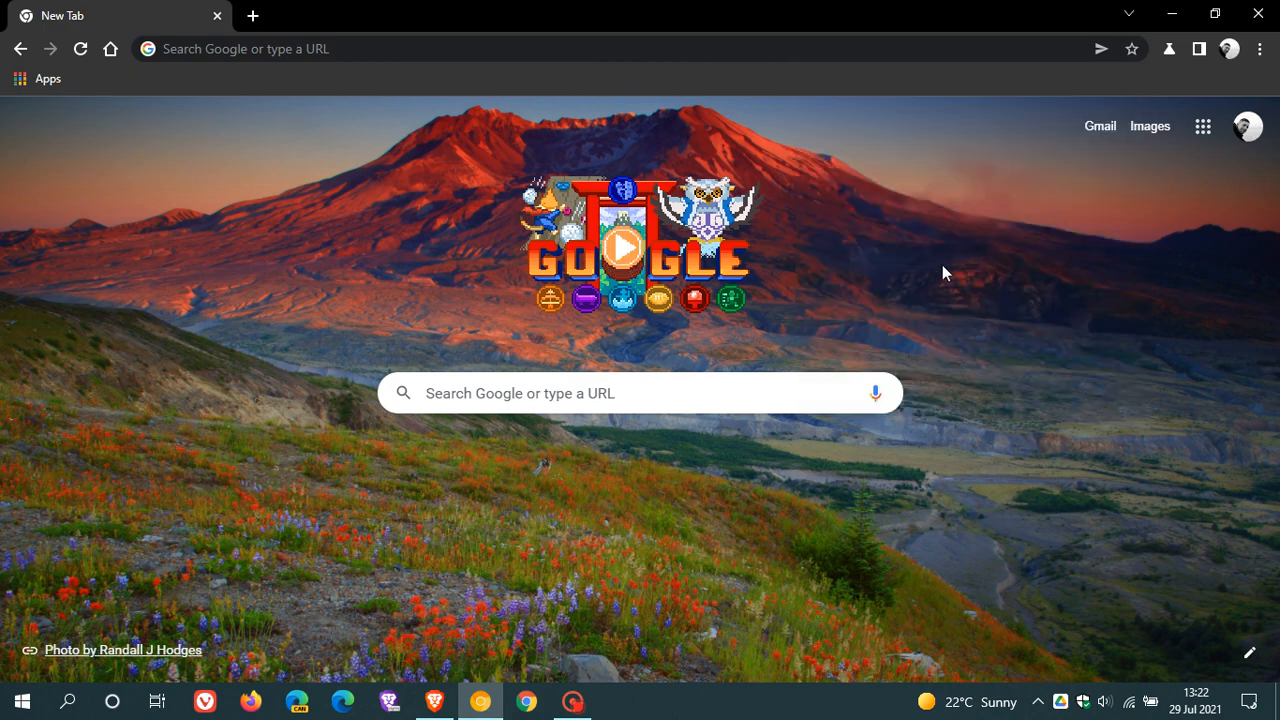
pyautogui.click(1100, 48)
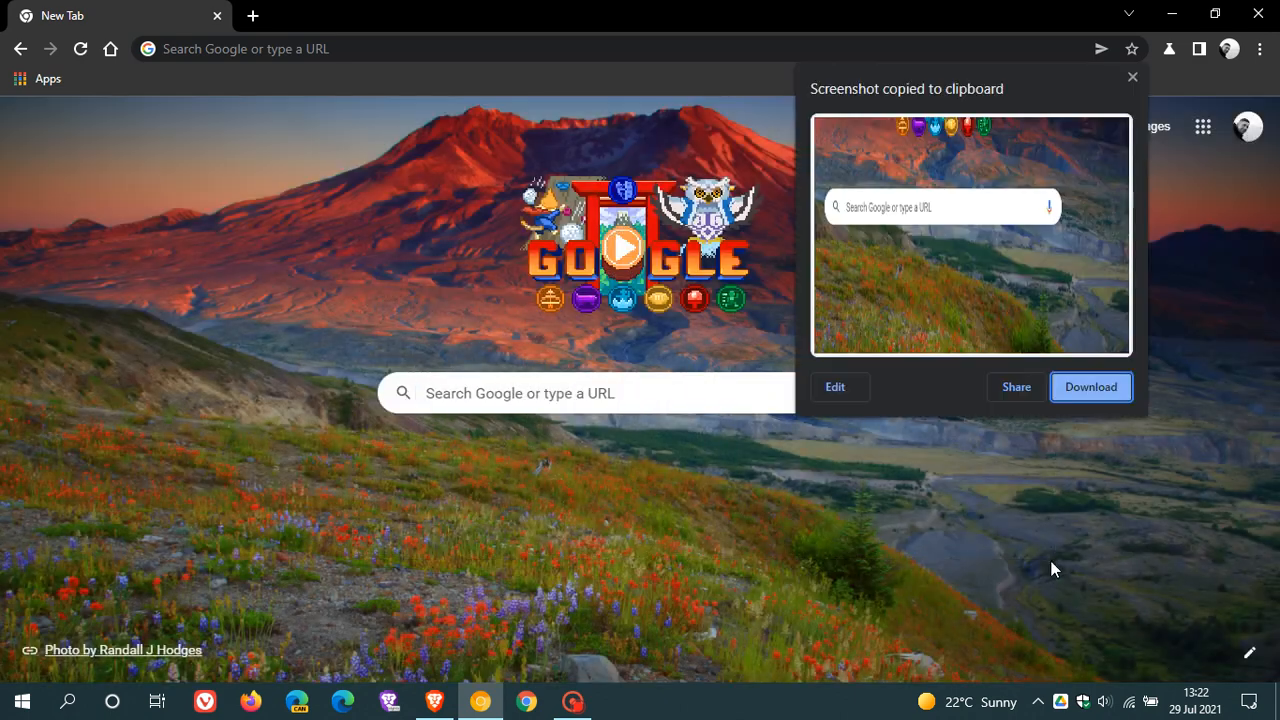
pyautogui.moveTo(948, 512)
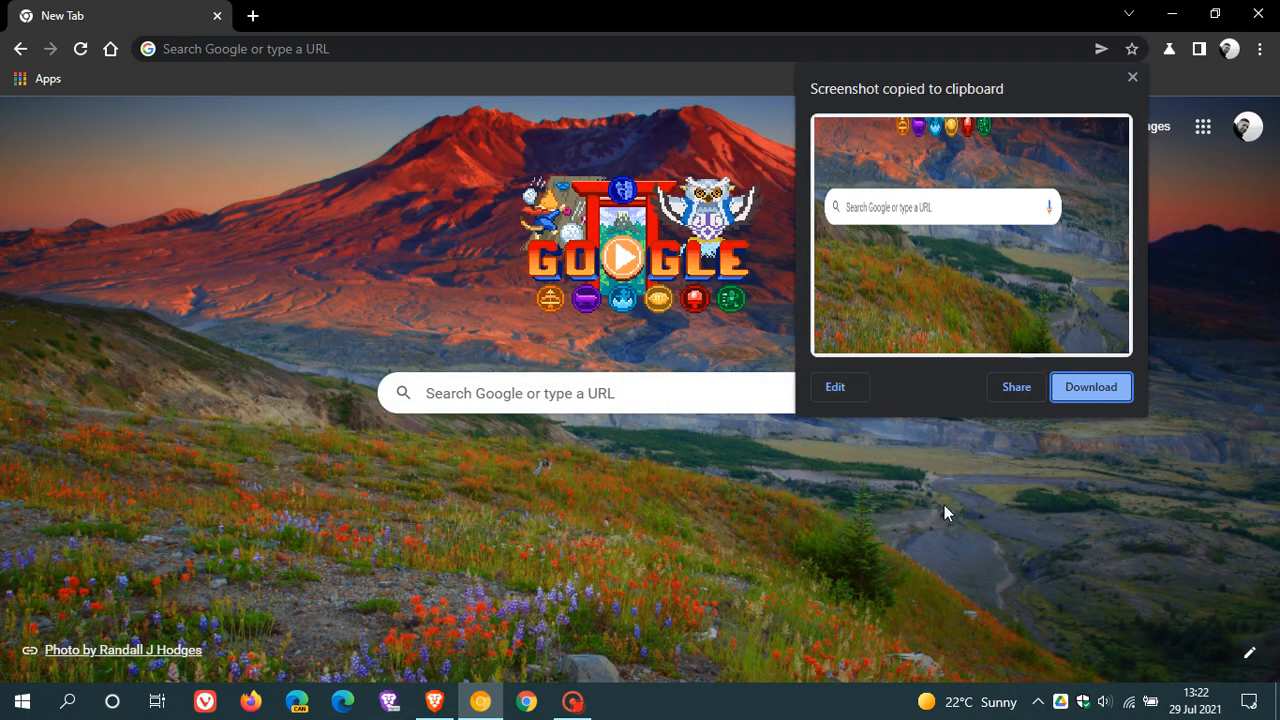
pyautogui.moveTo(1016, 388)
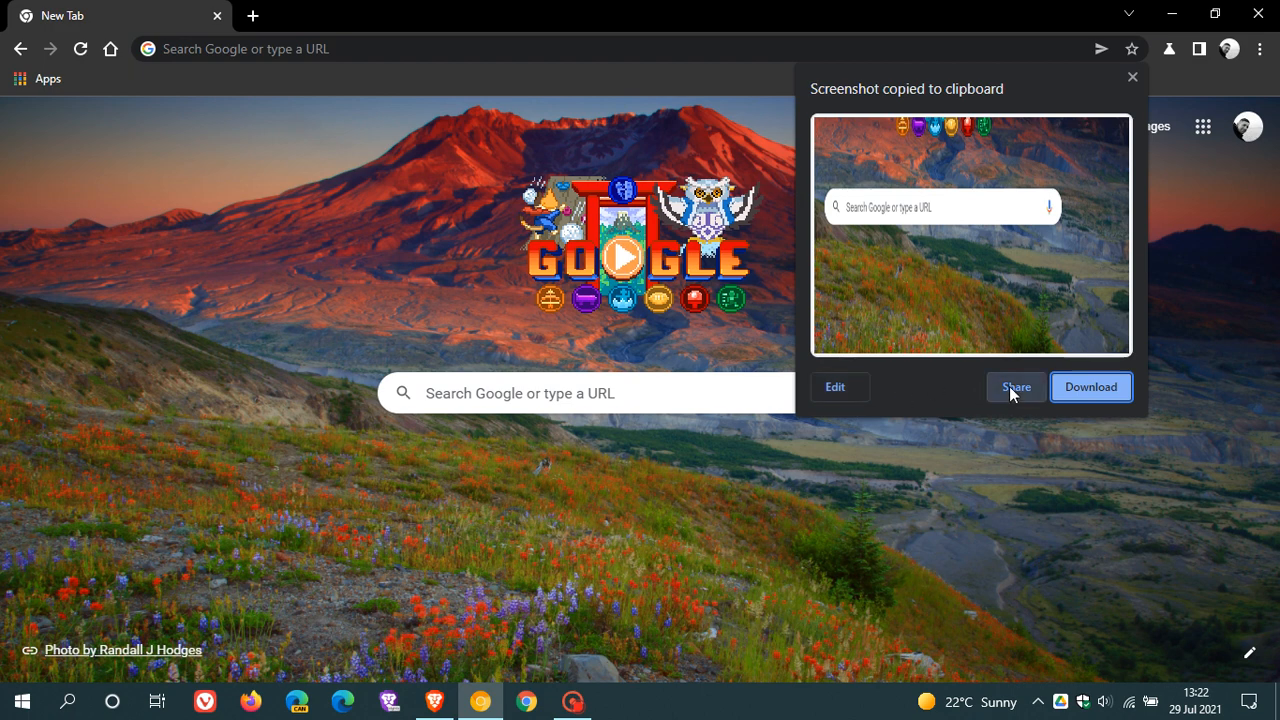
pyautogui.click(1132, 76)
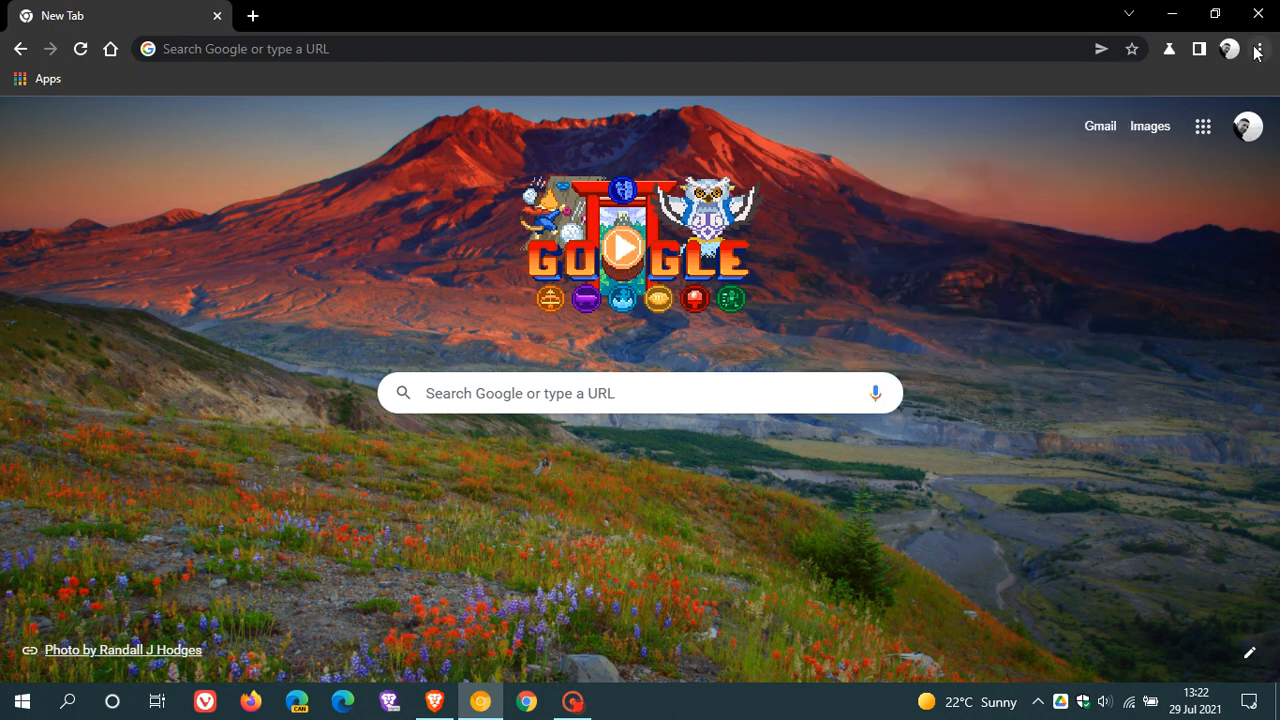
pyautogui.click(1258, 48)
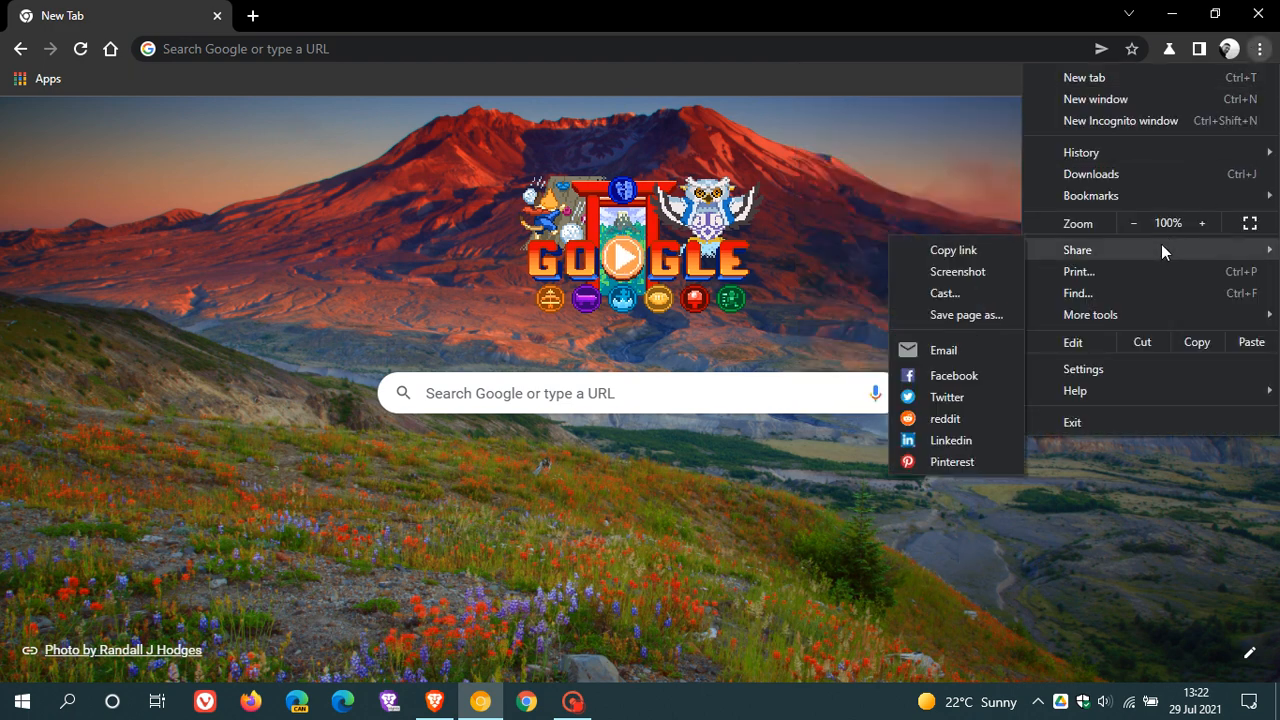
pyautogui.moveTo(978, 300)
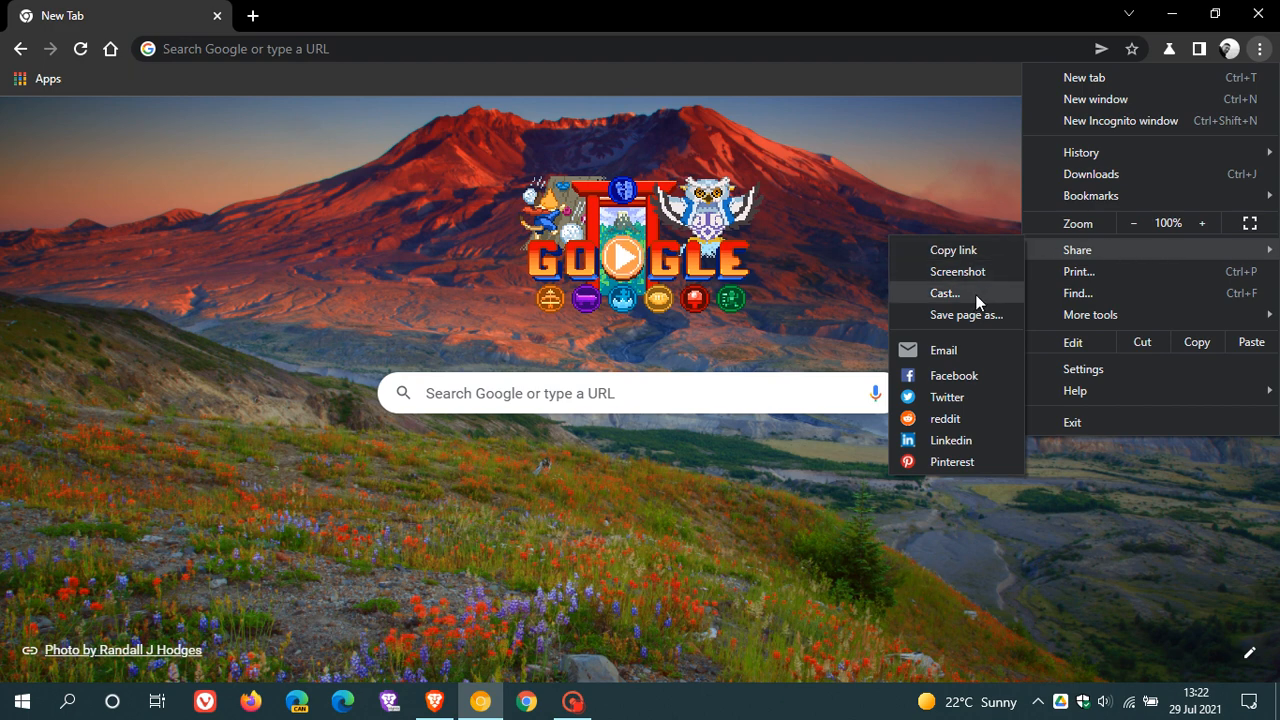
pyautogui.moveTo(956, 272)
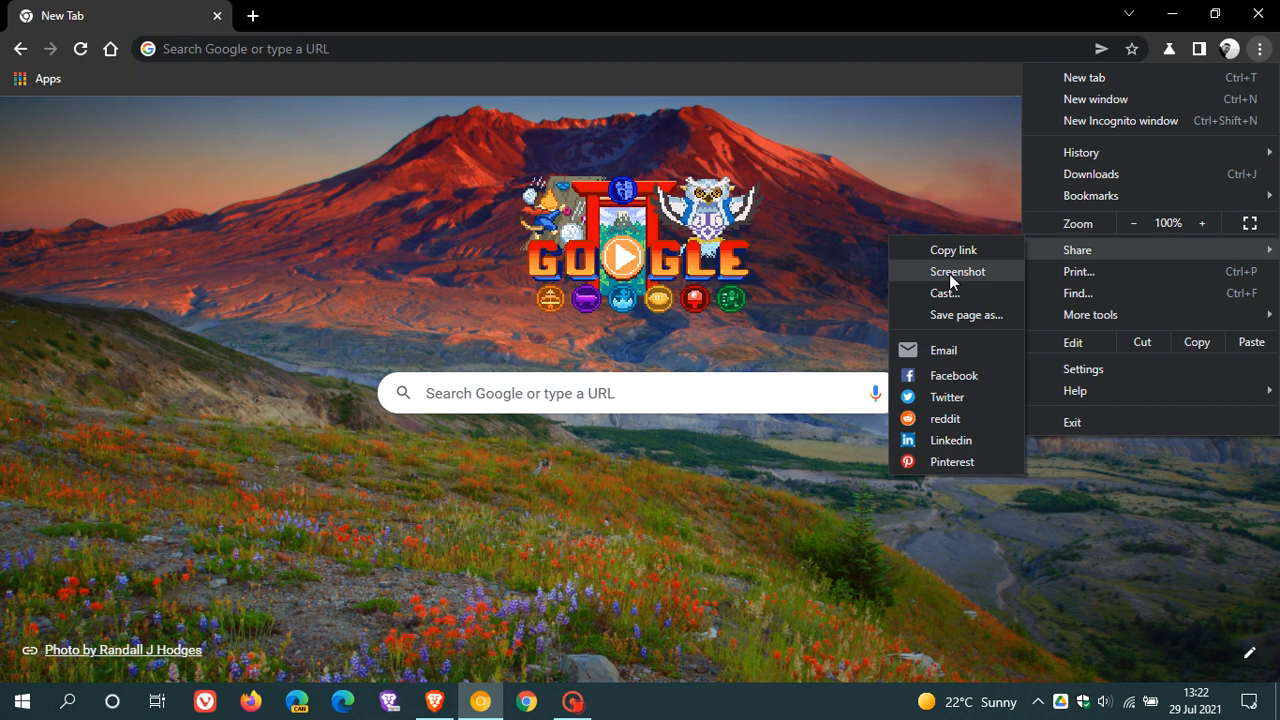
pyautogui.moveTo(826, 264)
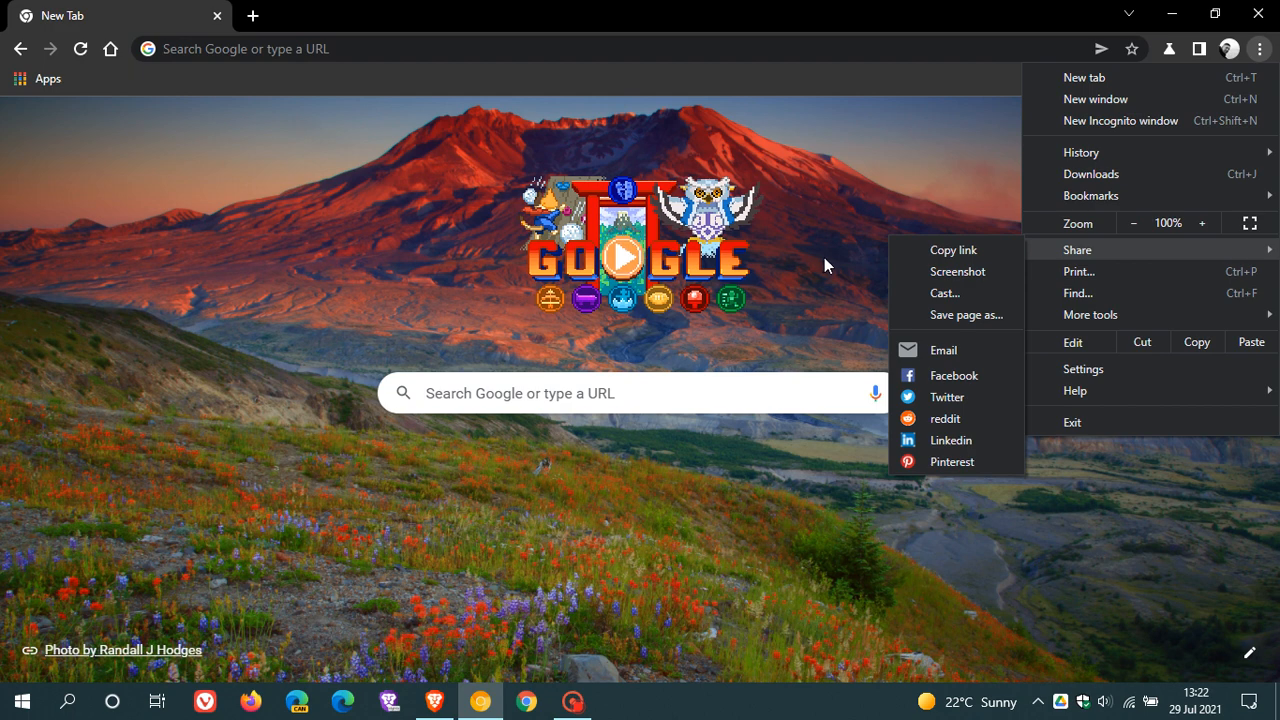
pyautogui.click(828, 264)
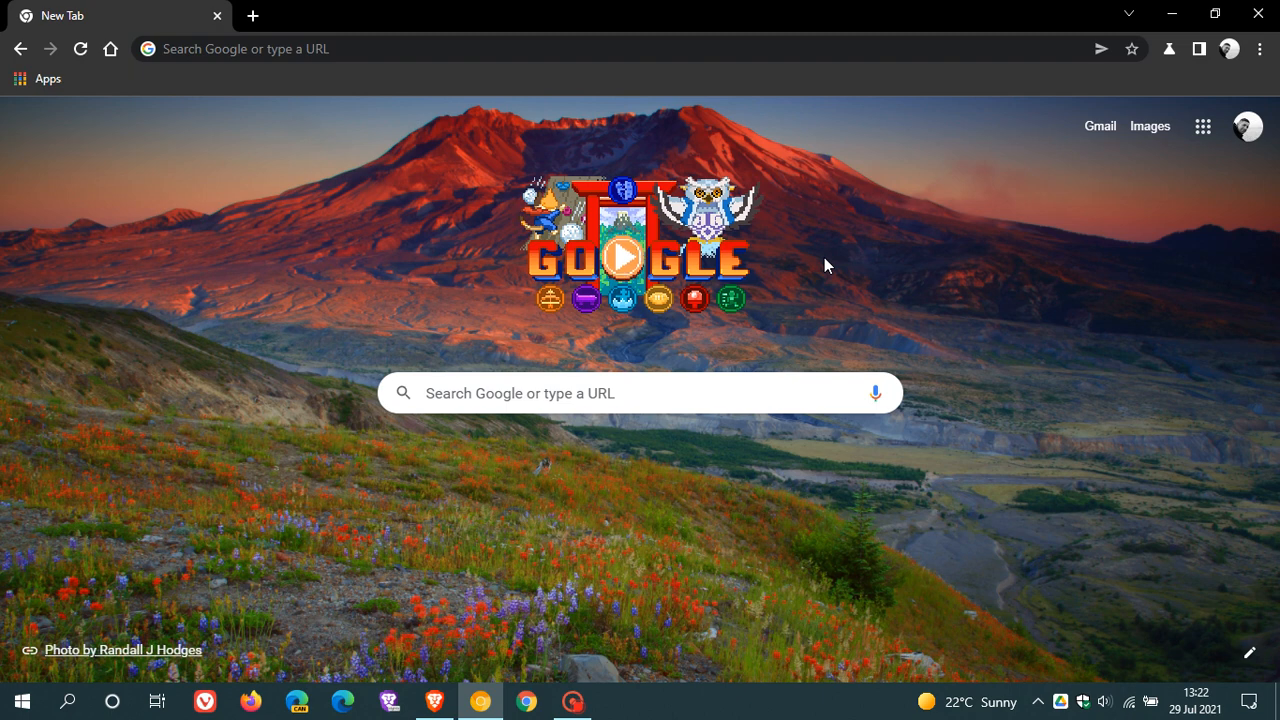
pyautogui.moveTo(860, 226)
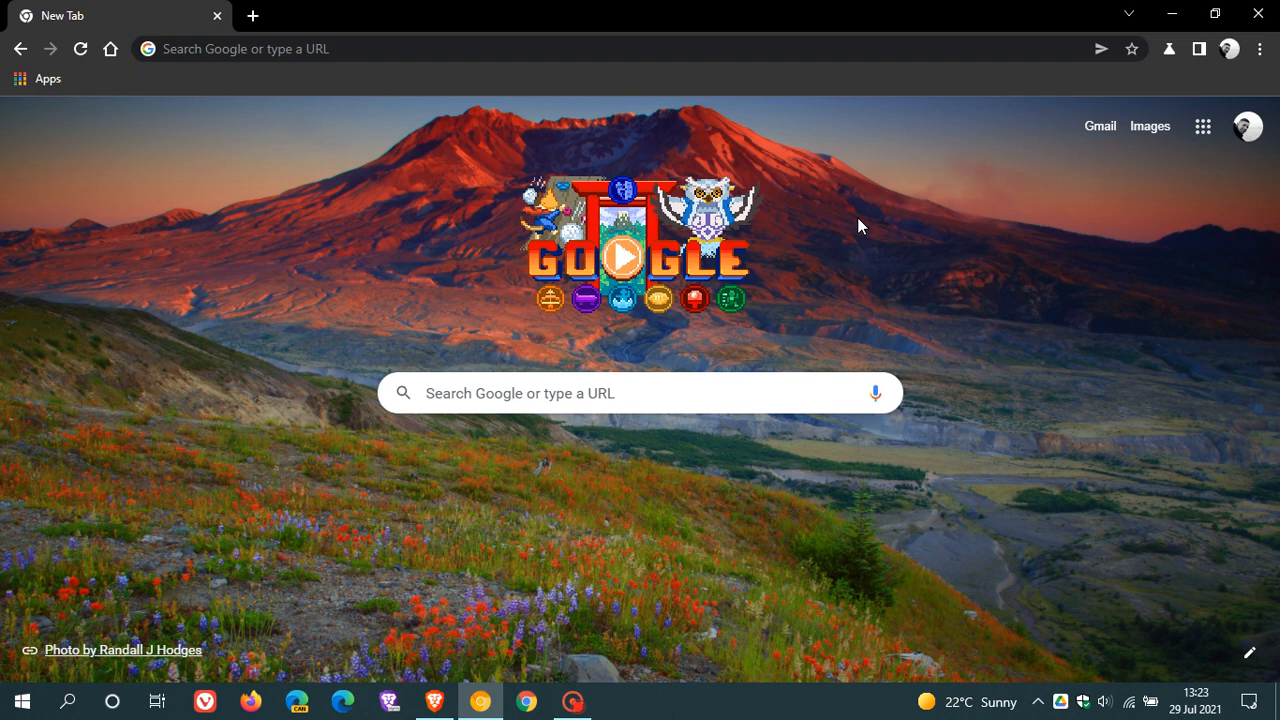
pyautogui.moveTo(904, 264)
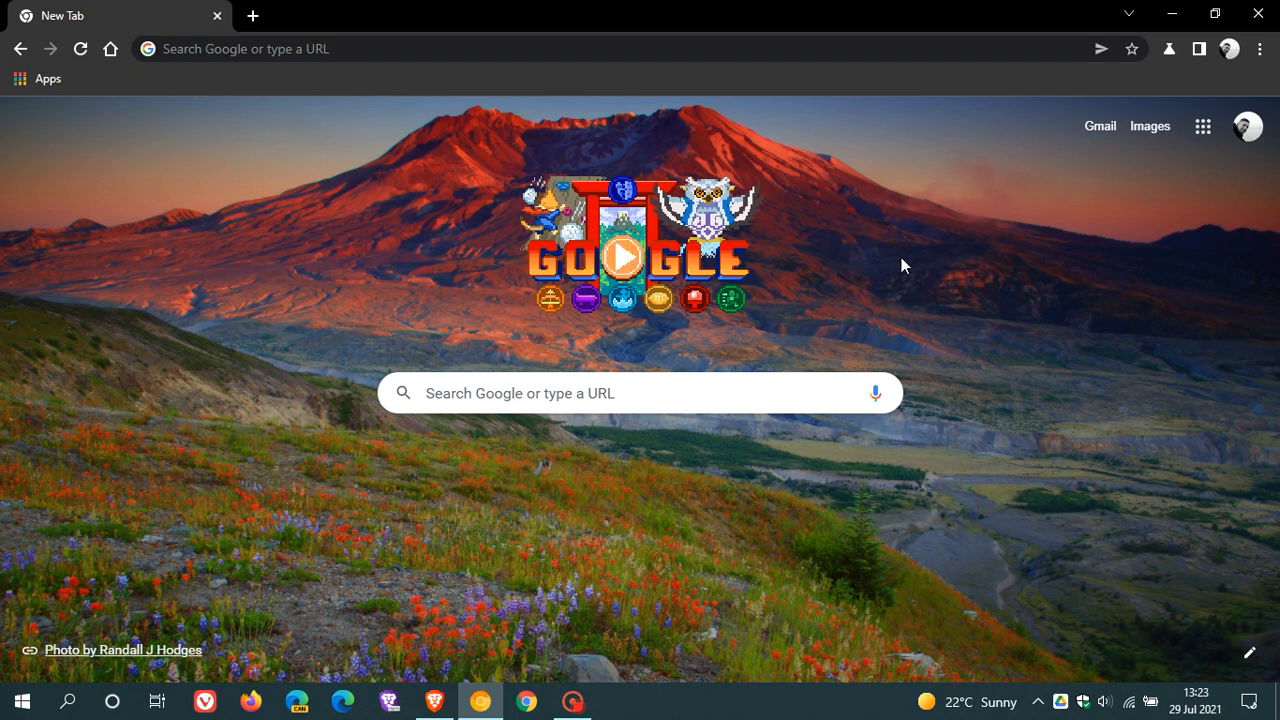